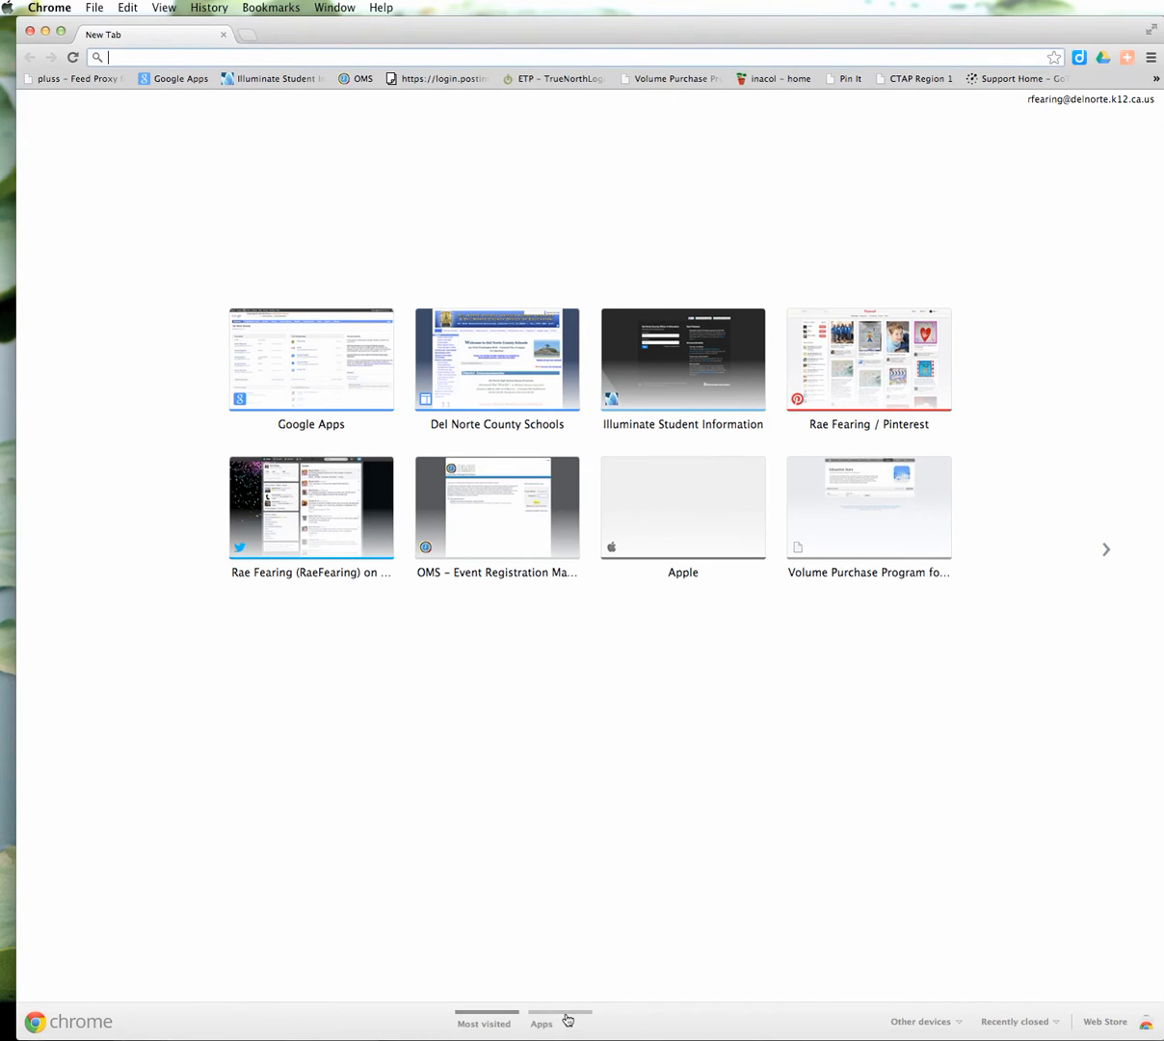
# Switch the new tab page from Most visited to Apps, listing Chrome Web Store, Gmail and Drive
pyautogui.click(545, 1024)
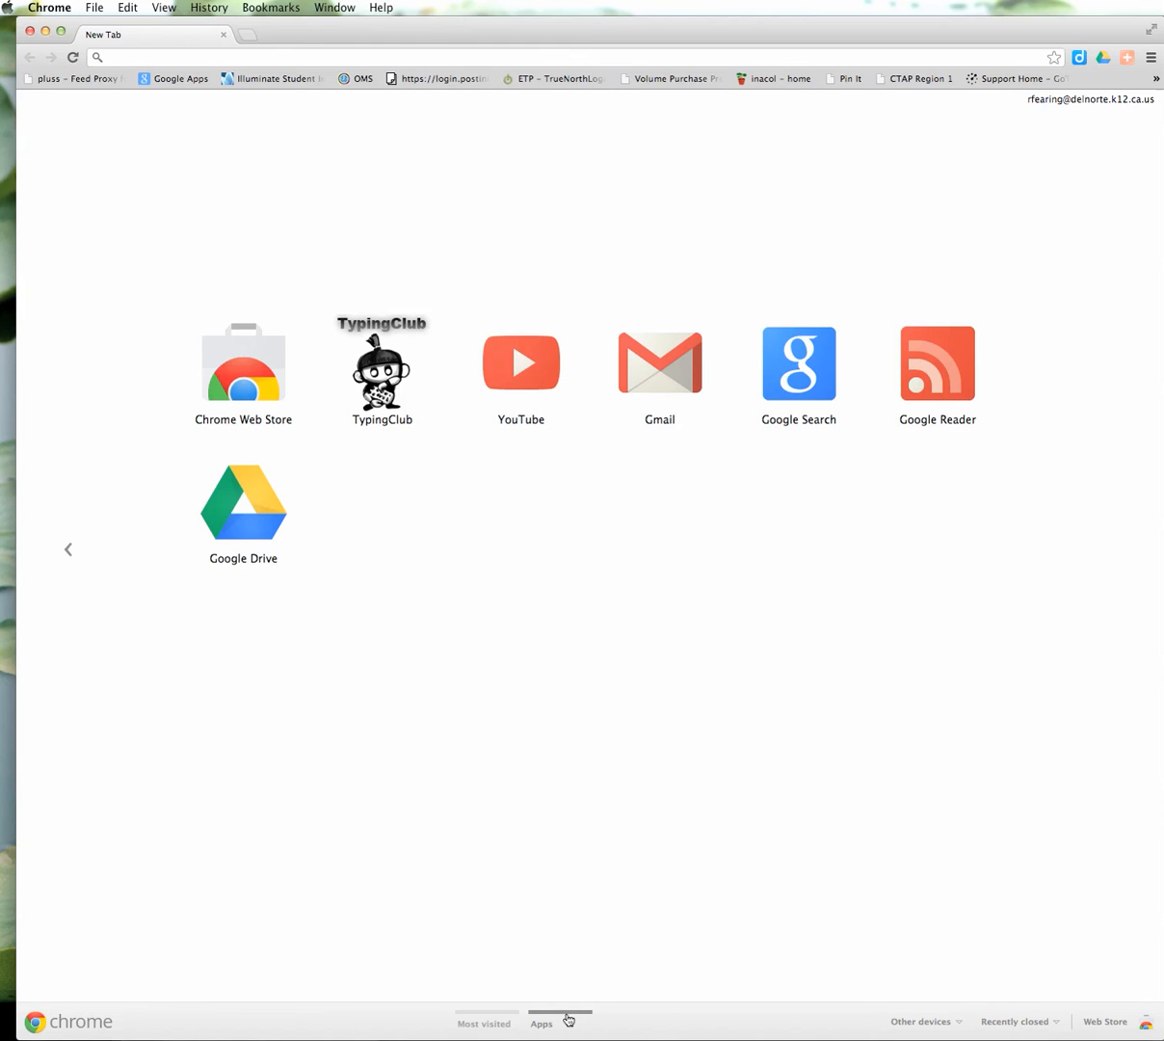
pyautogui.moveTo(571, 1039)
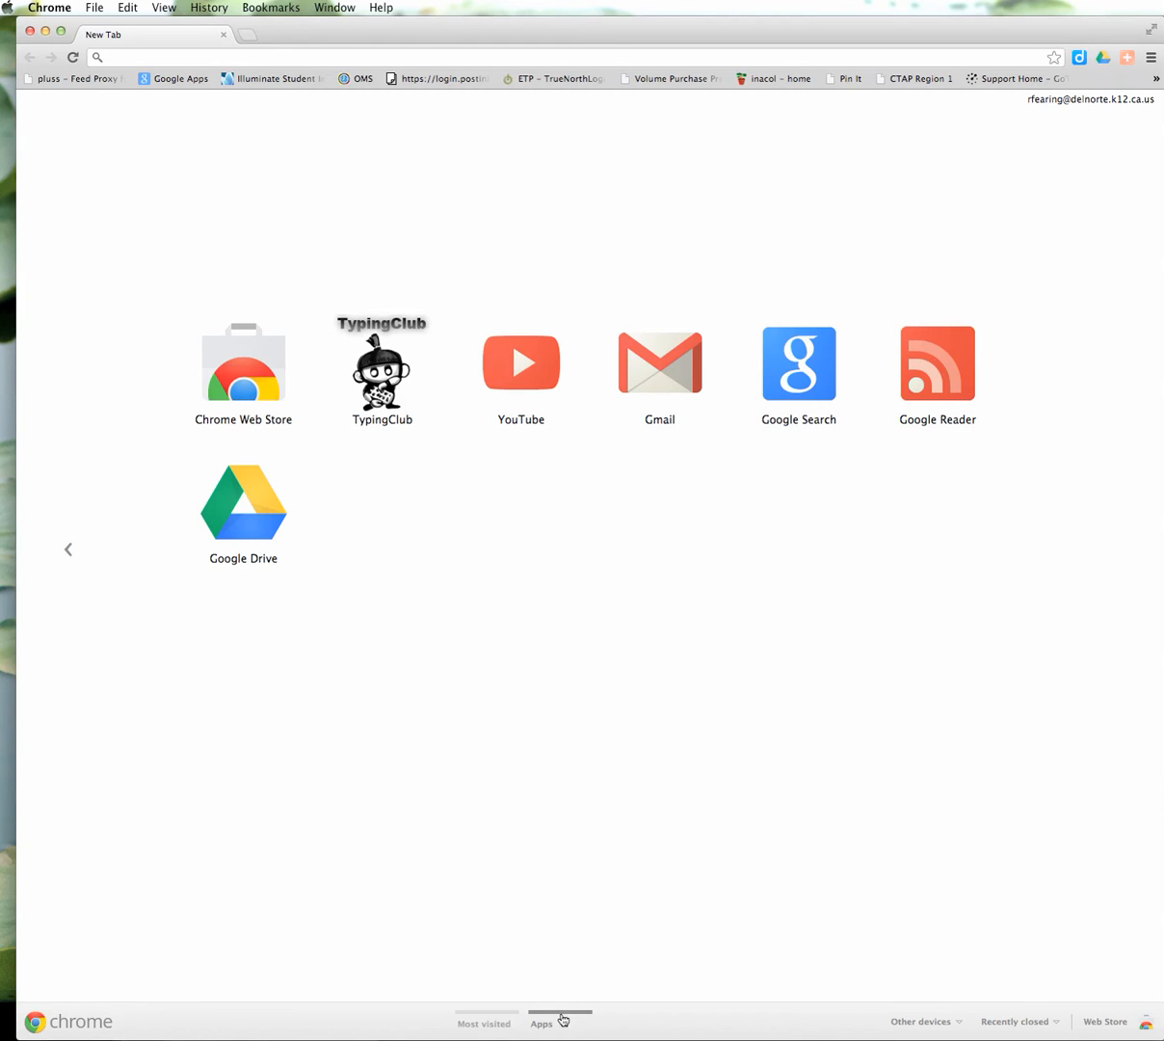
pyautogui.moveTo(956, 1032)
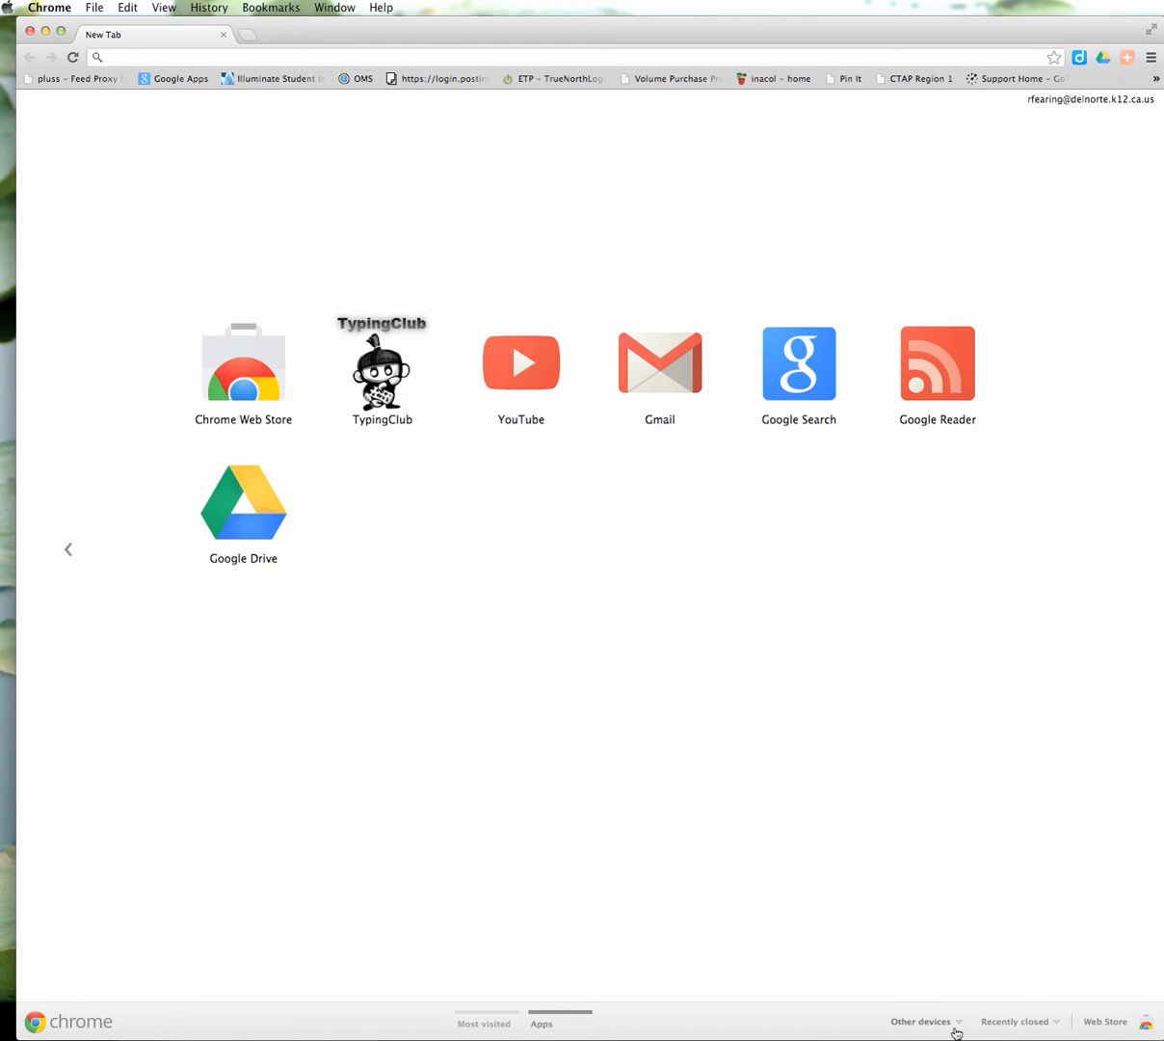
pyautogui.moveTo(1106, 1030)
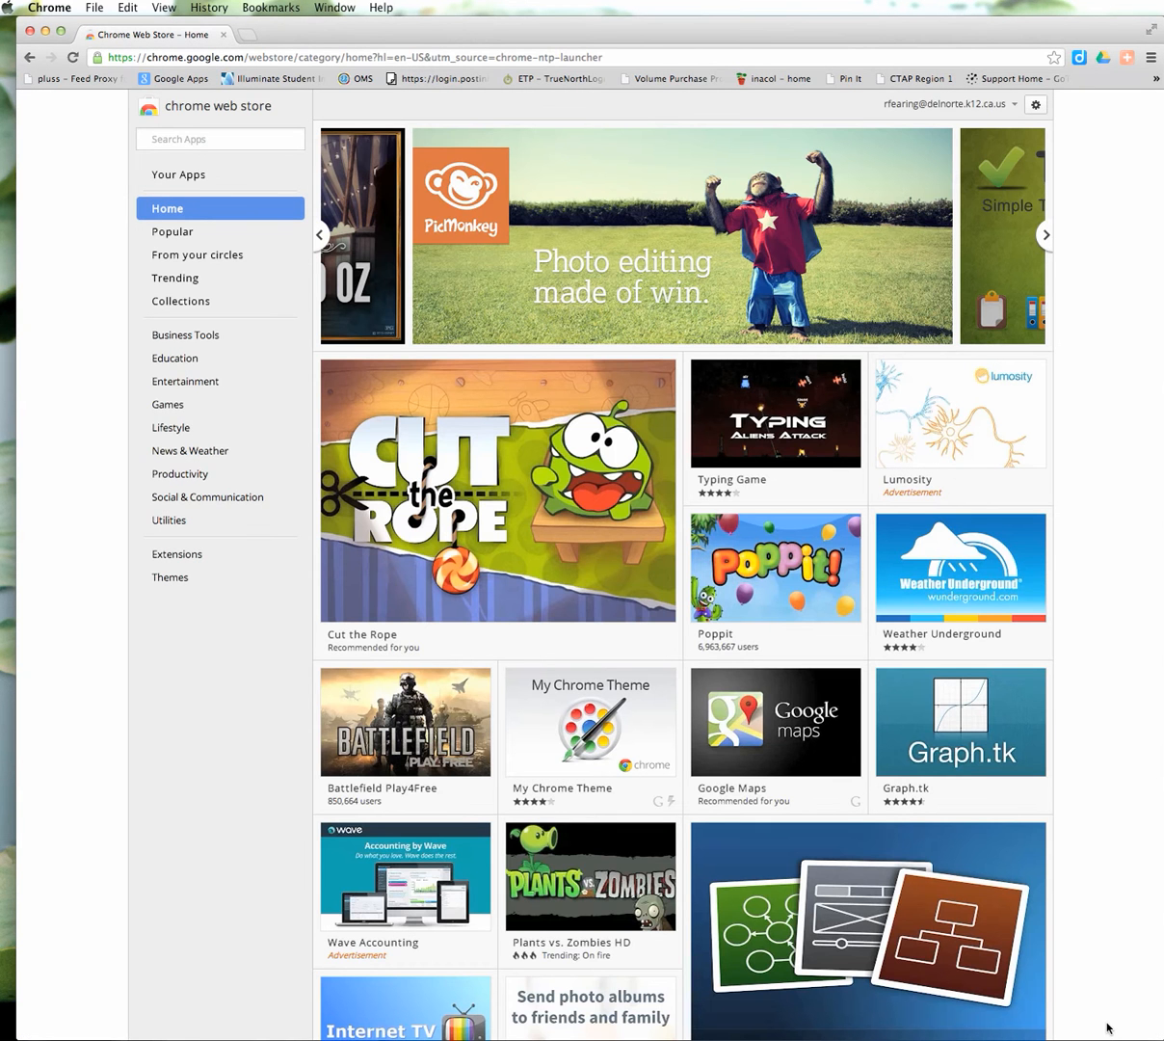
pyautogui.moveTo(361, 504)
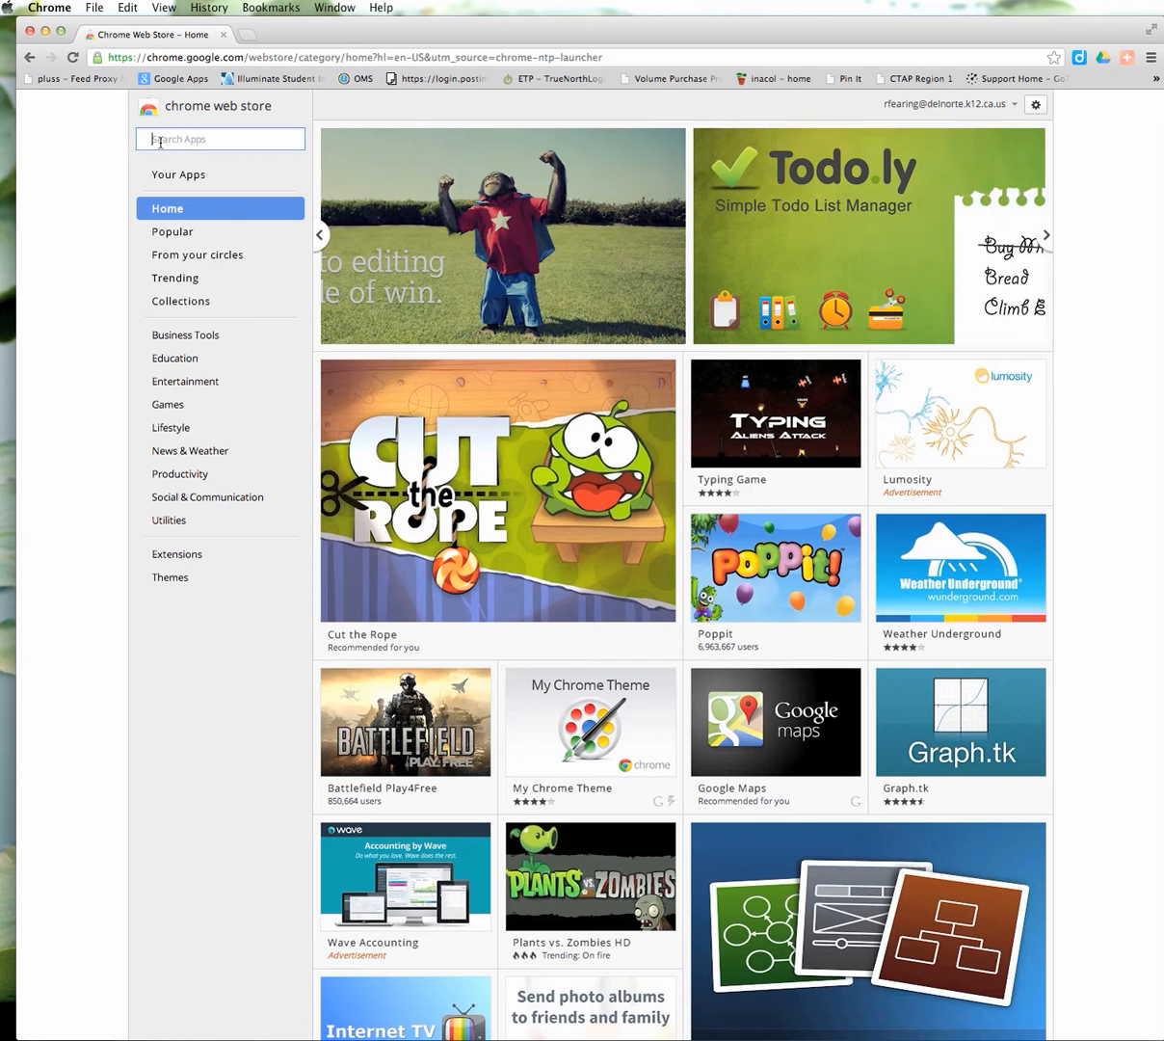
# Search the Chrome Web Store for 'clean print' and filter the results to extensions only
pyautogui.write('clean')
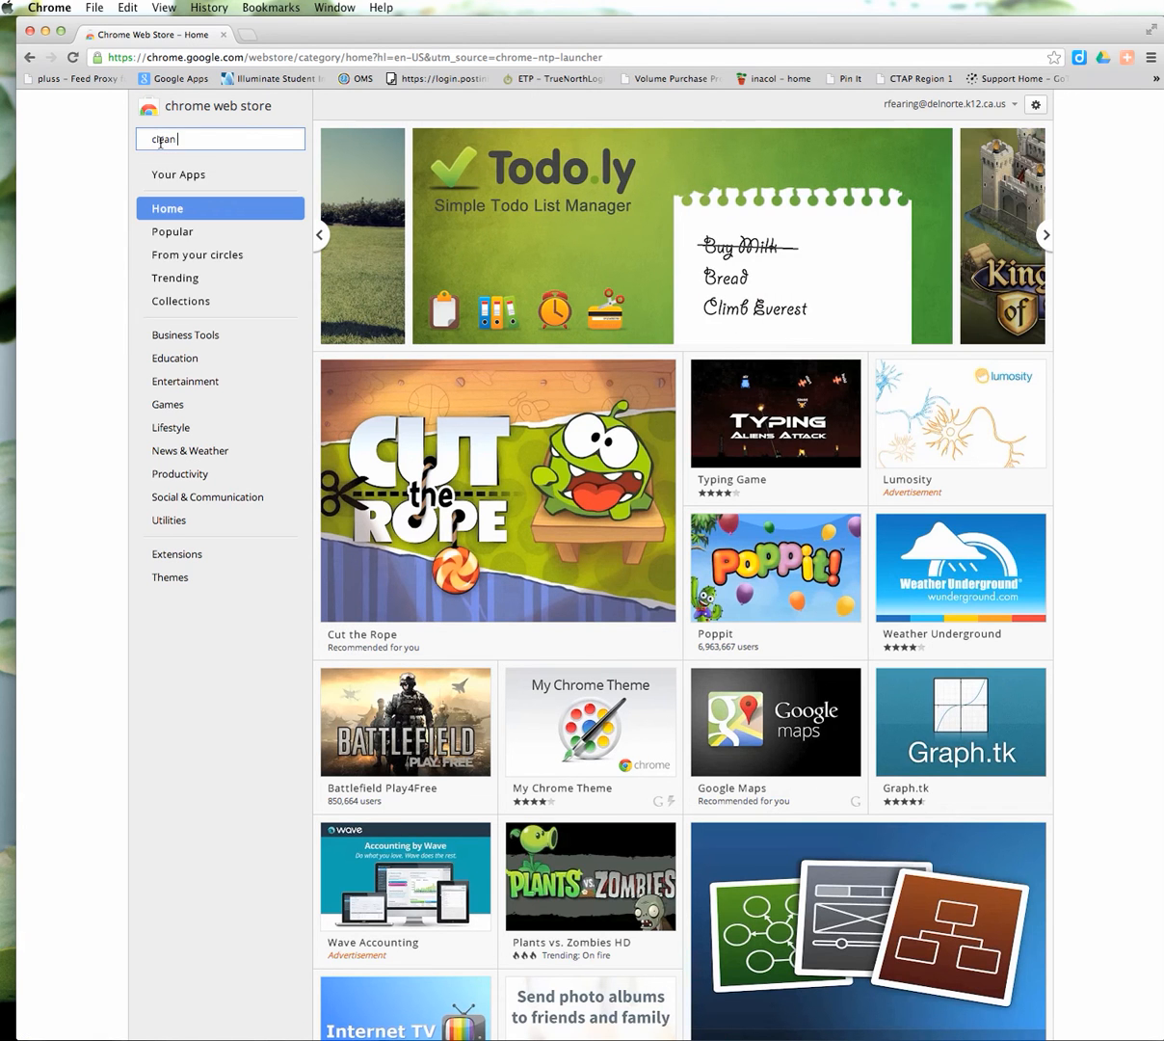
pyautogui.write('print')
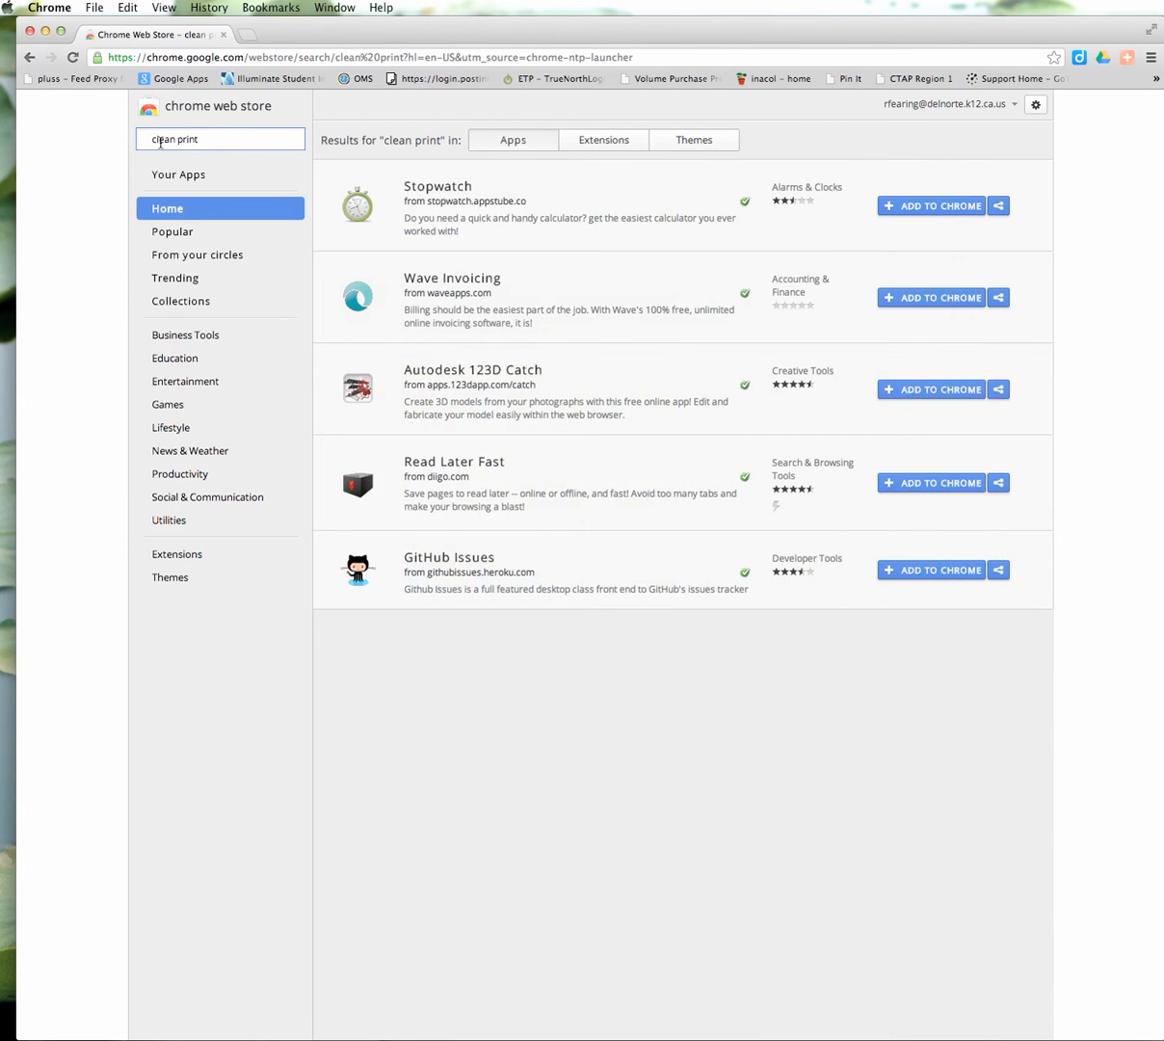
pyautogui.moveTo(290, 165)
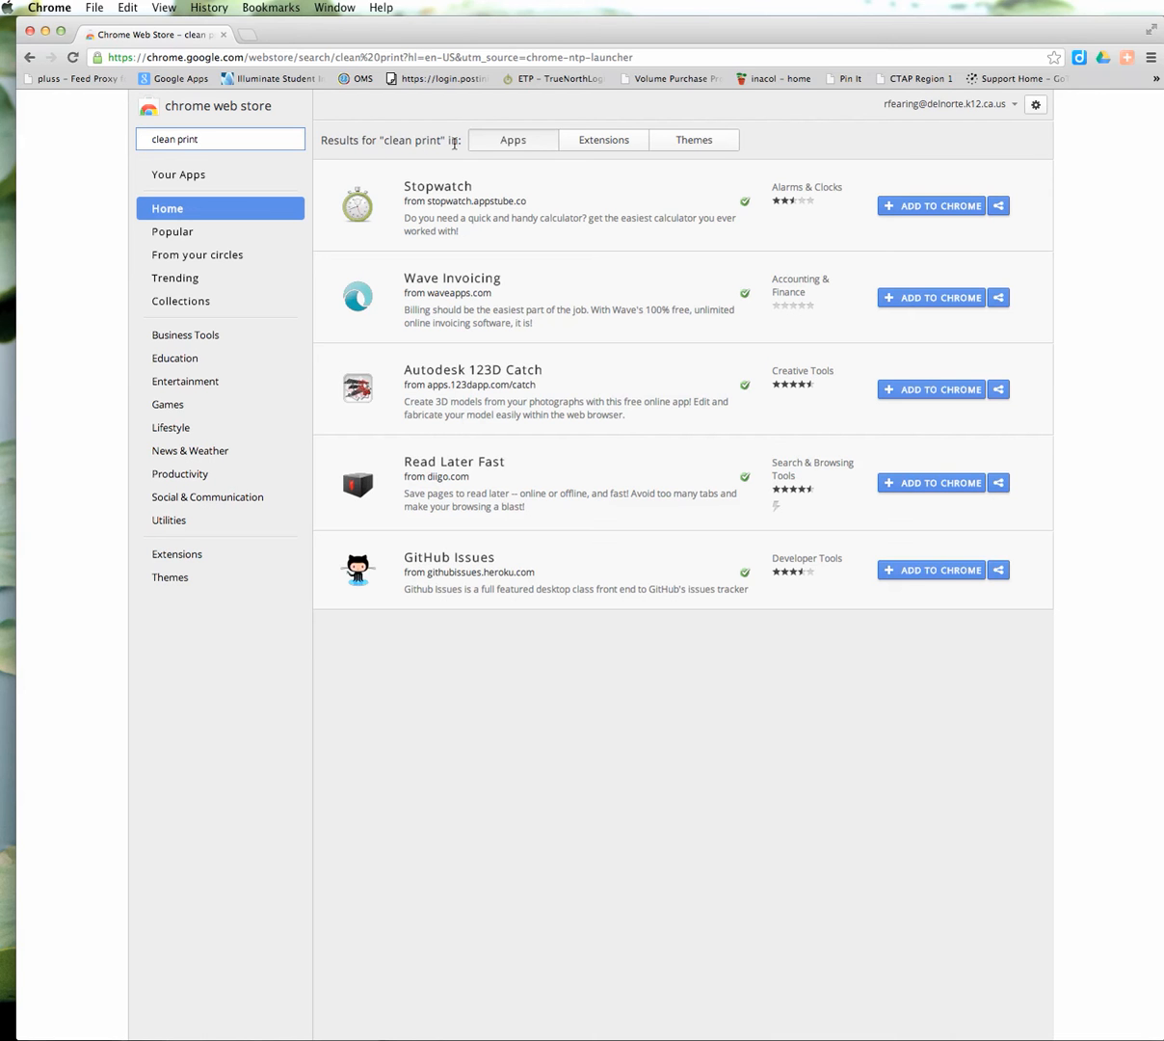
pyautogui.moveTo(475, 177)
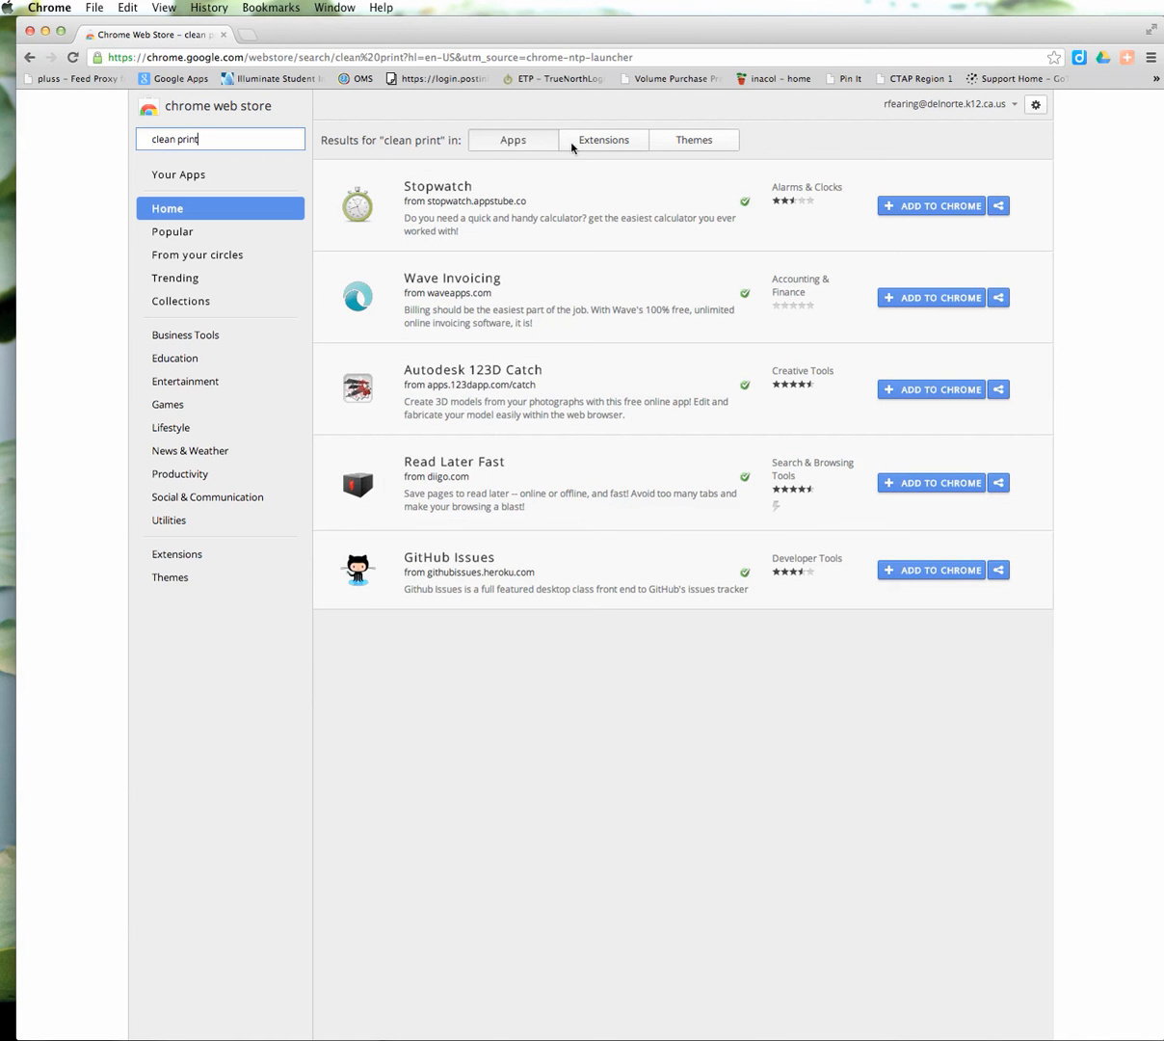
pyautogui.click(604, 139)
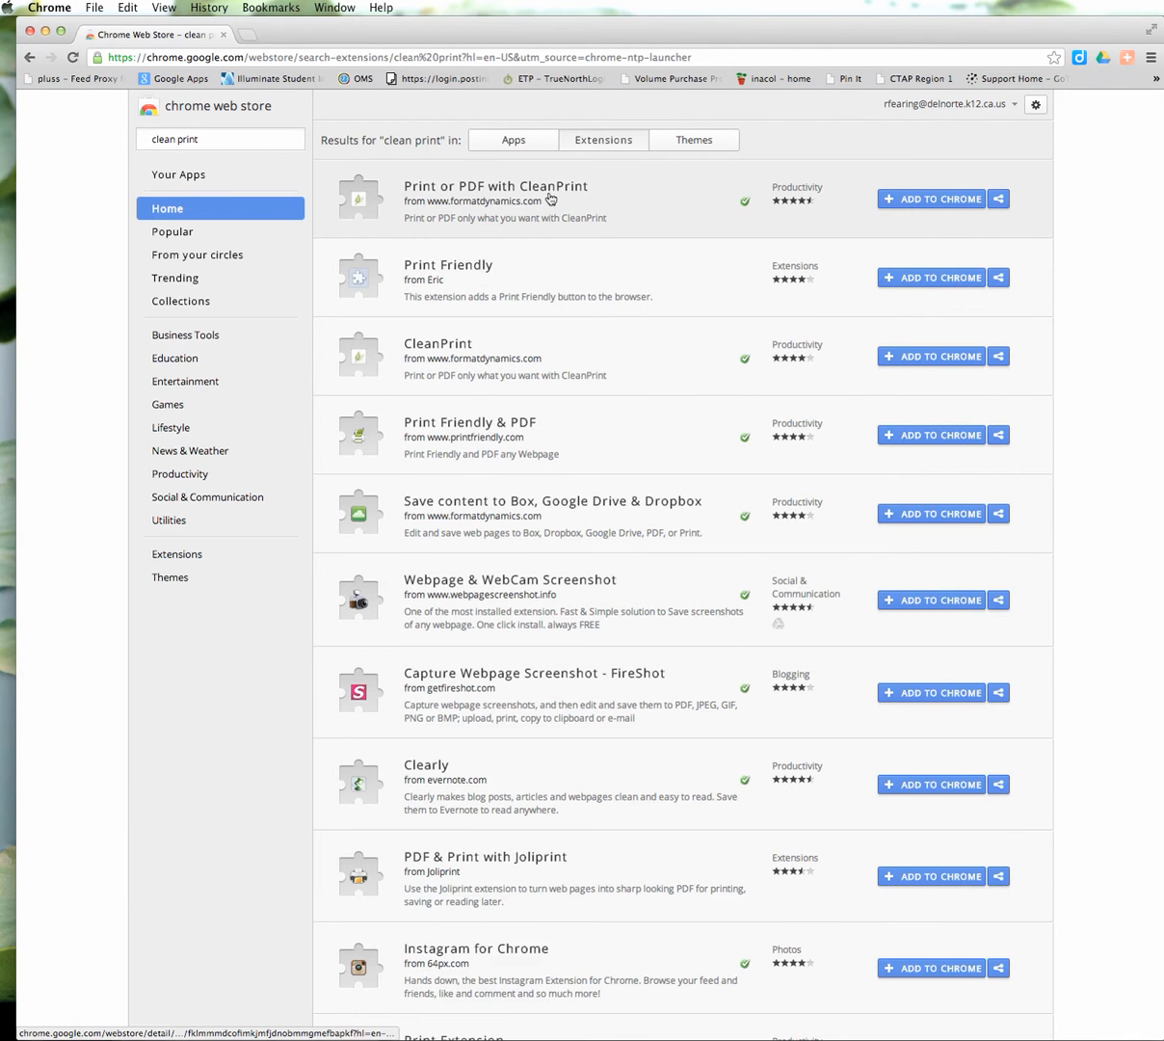
# Open the Print or PDF with CleanPrint listing and begin adding it to Chrome
pyautogui.click(495, 186)
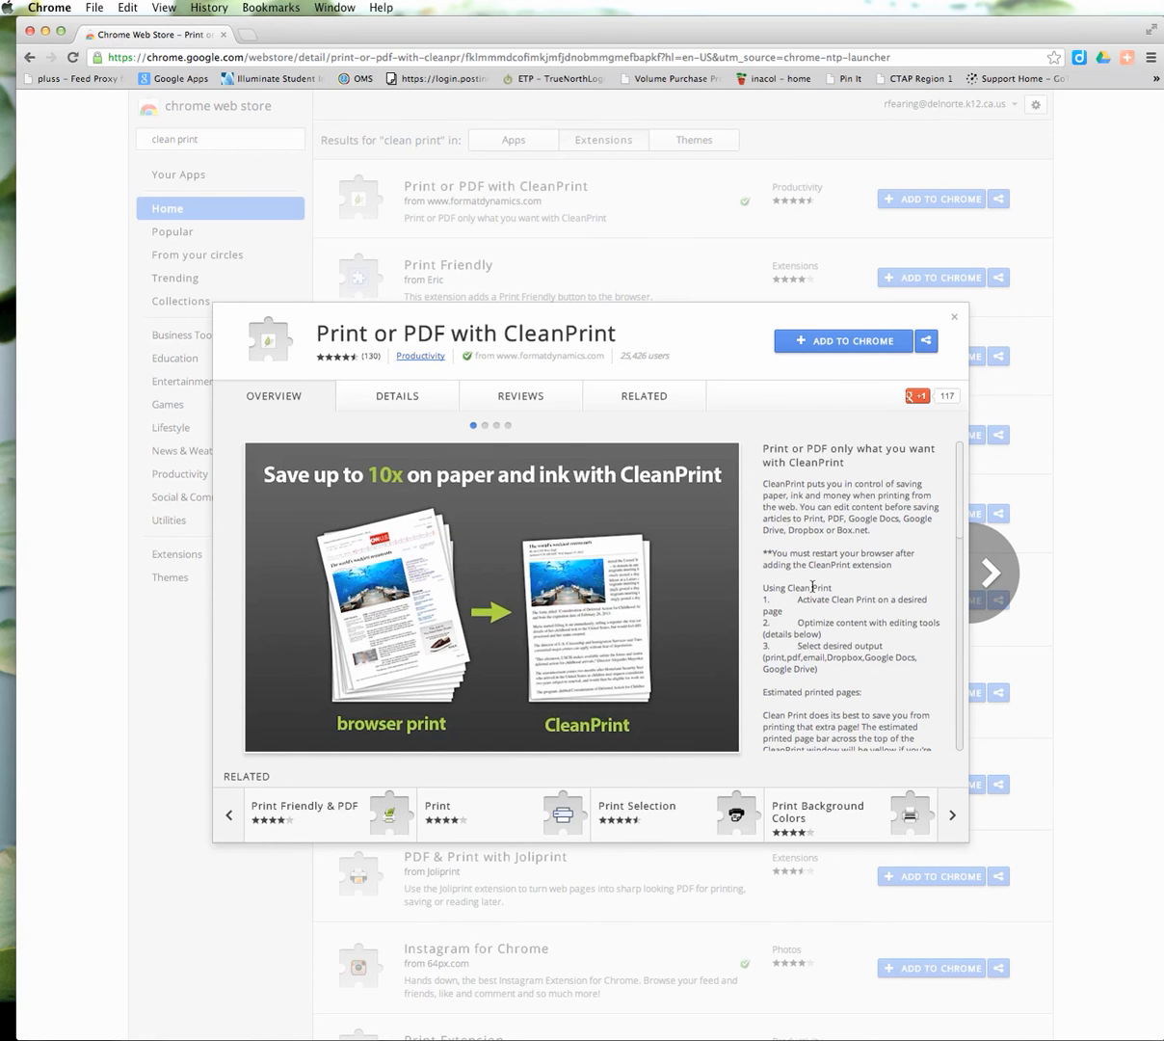
pyautogui.moveTo(820, 342)
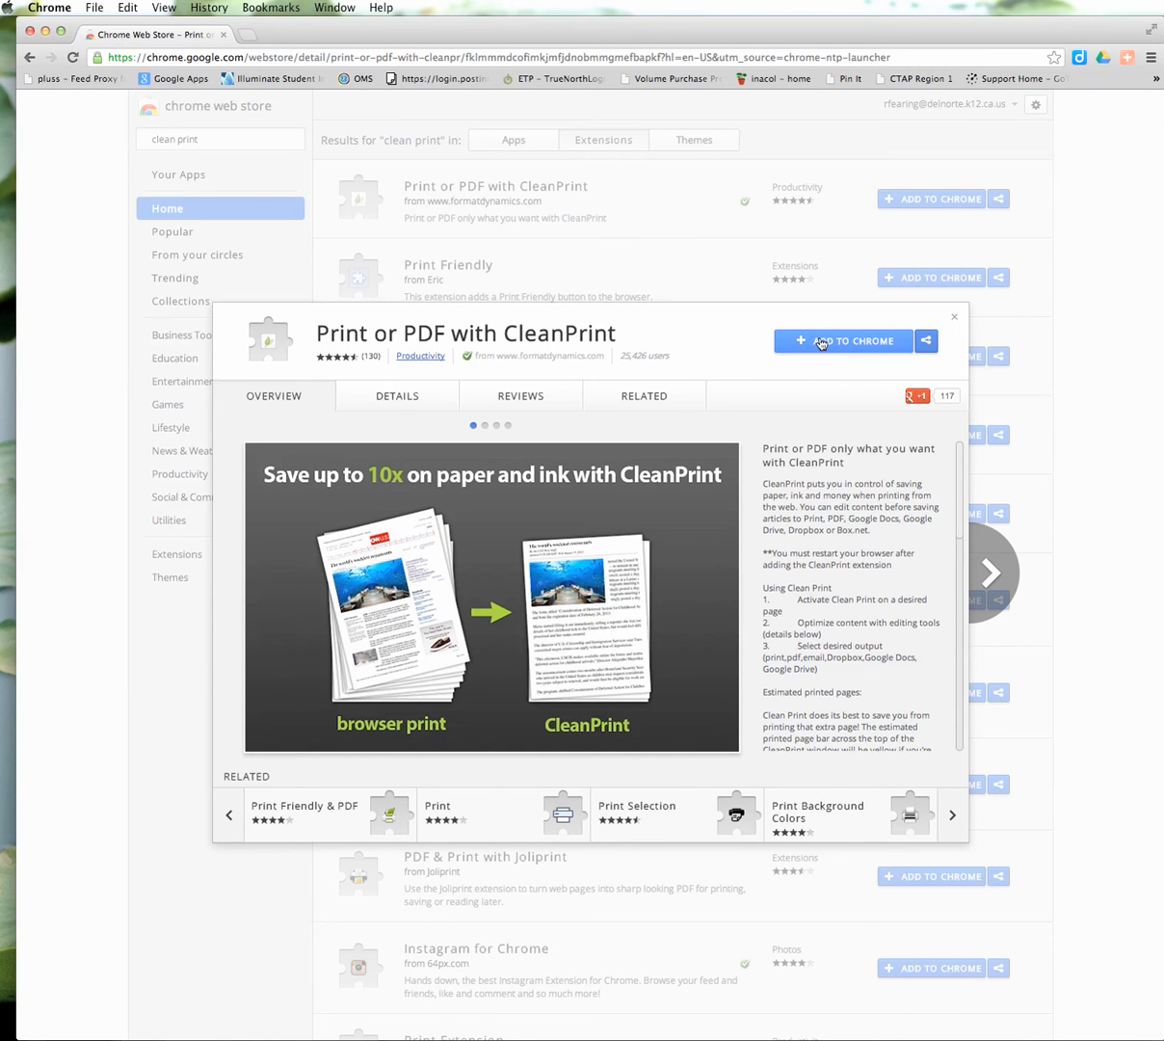
pyautogui.click(842, 340)
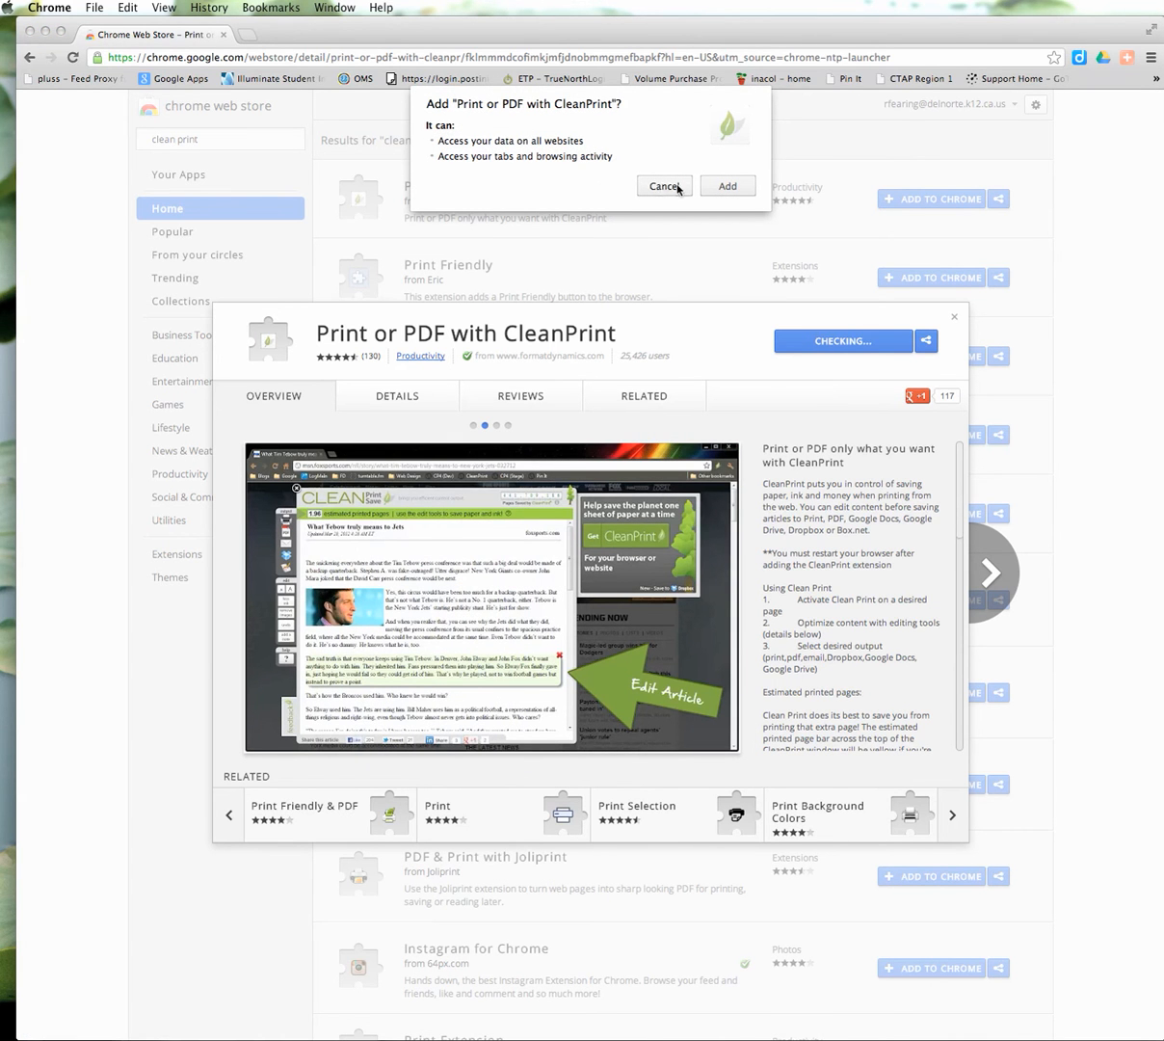
# Confirm adding CleanPrint, then close its details to return to the clean print results
pyautogui.click(727, 185)
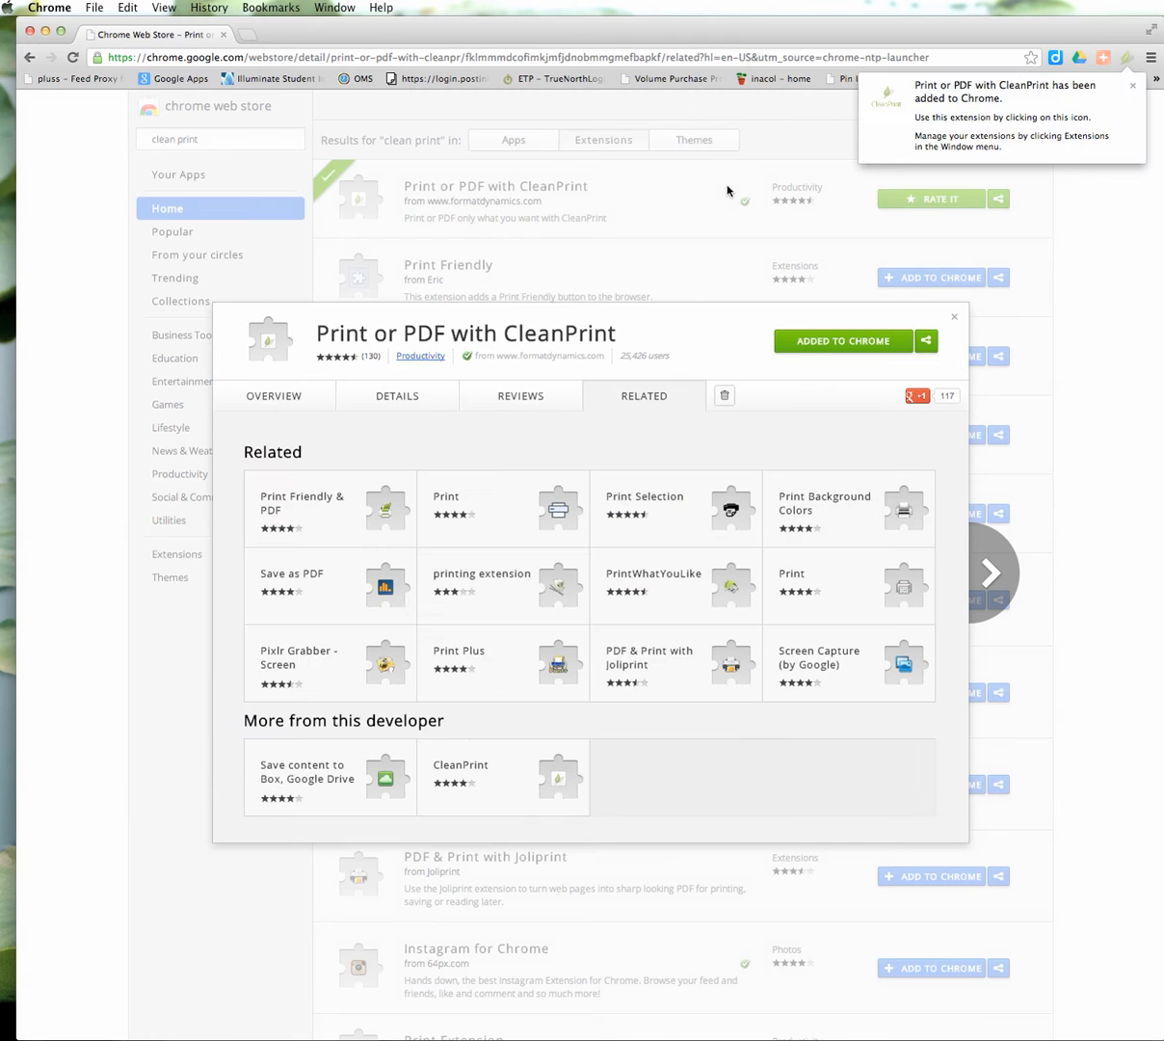
pyautogui.moveTo(1066, 170)
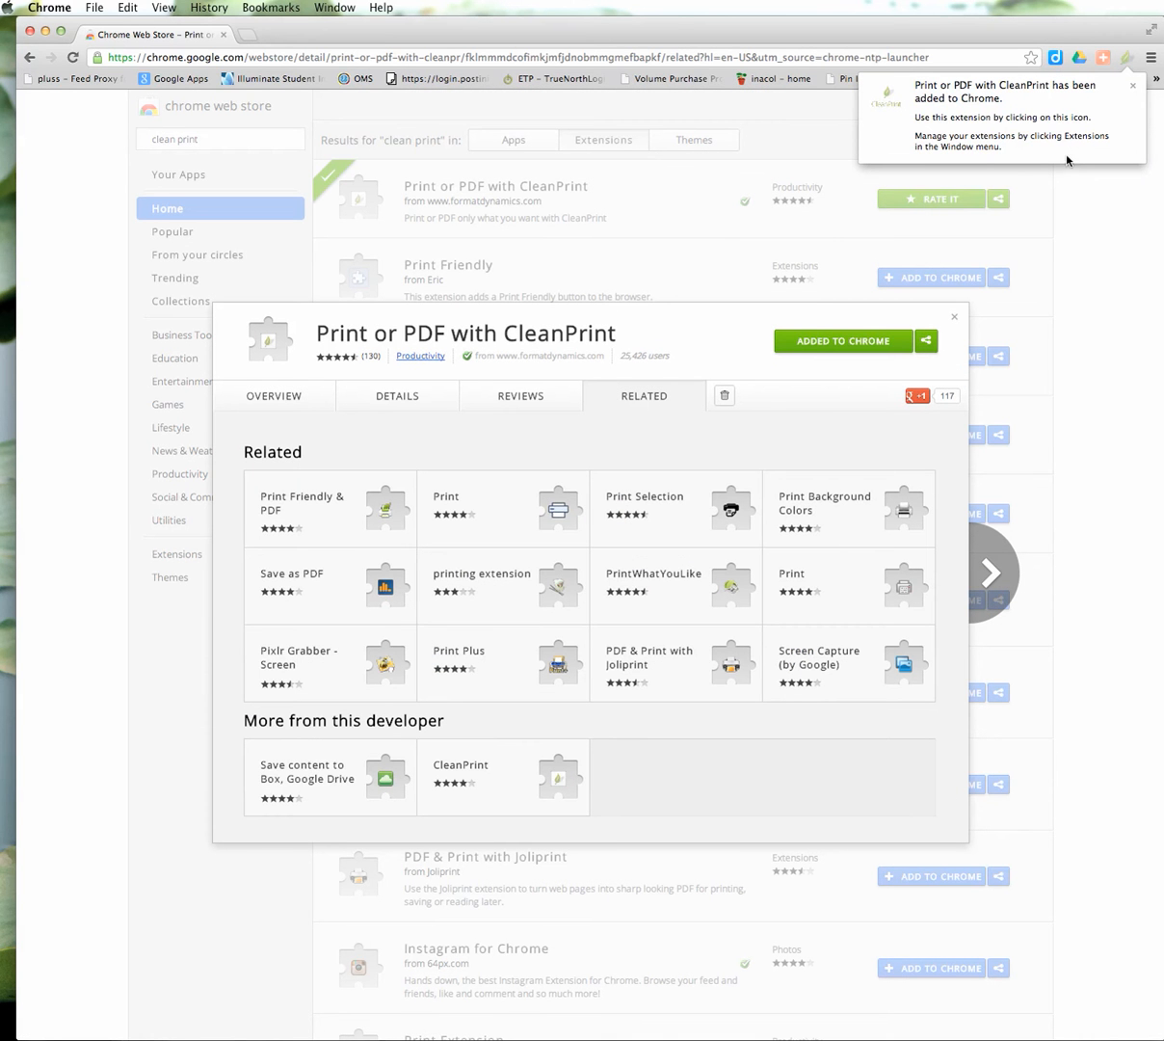
pyautogui.moveTo(1130, 73)
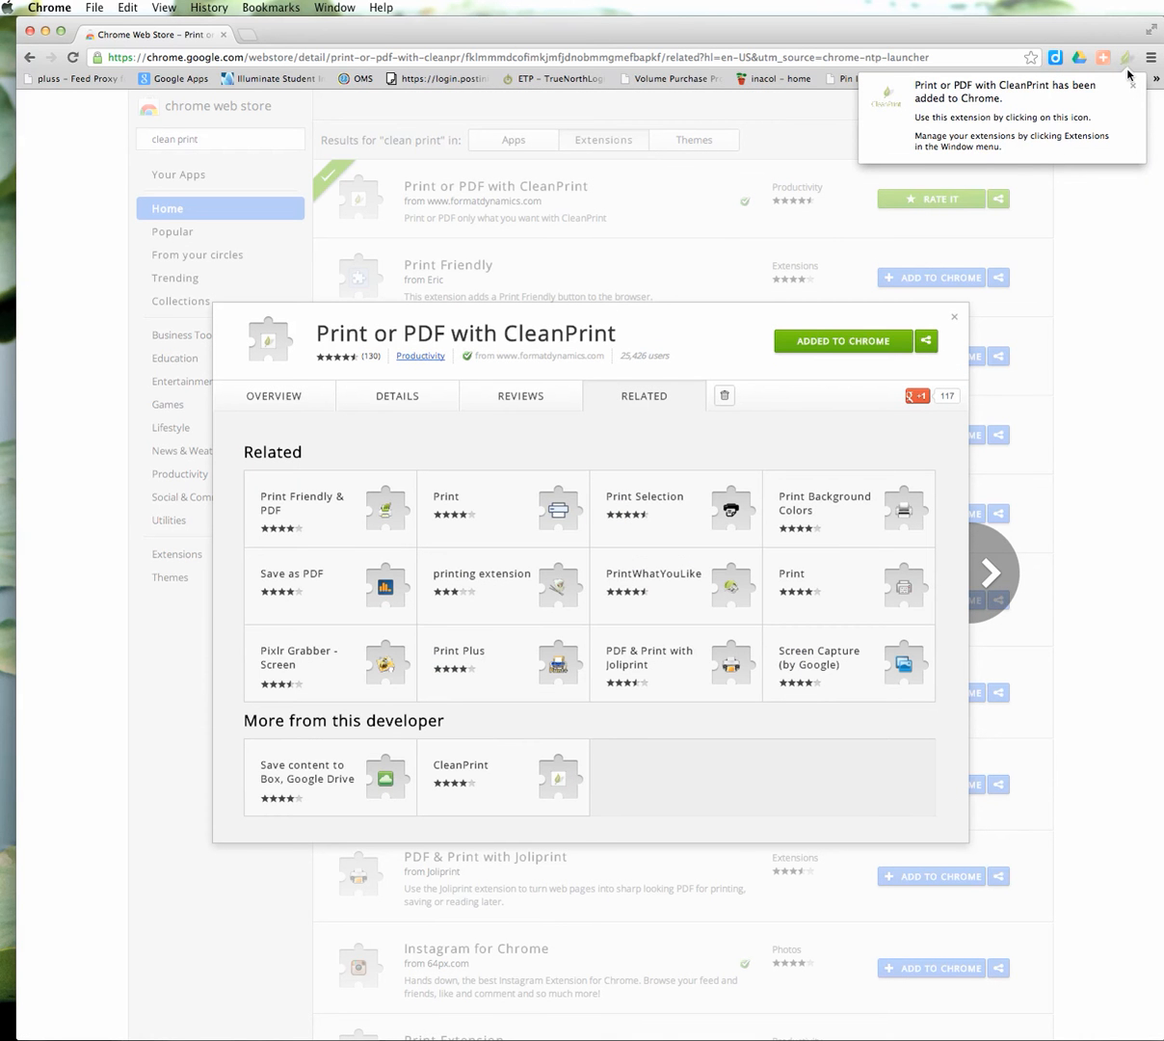
pyautogui.moveTo(1142, 53)
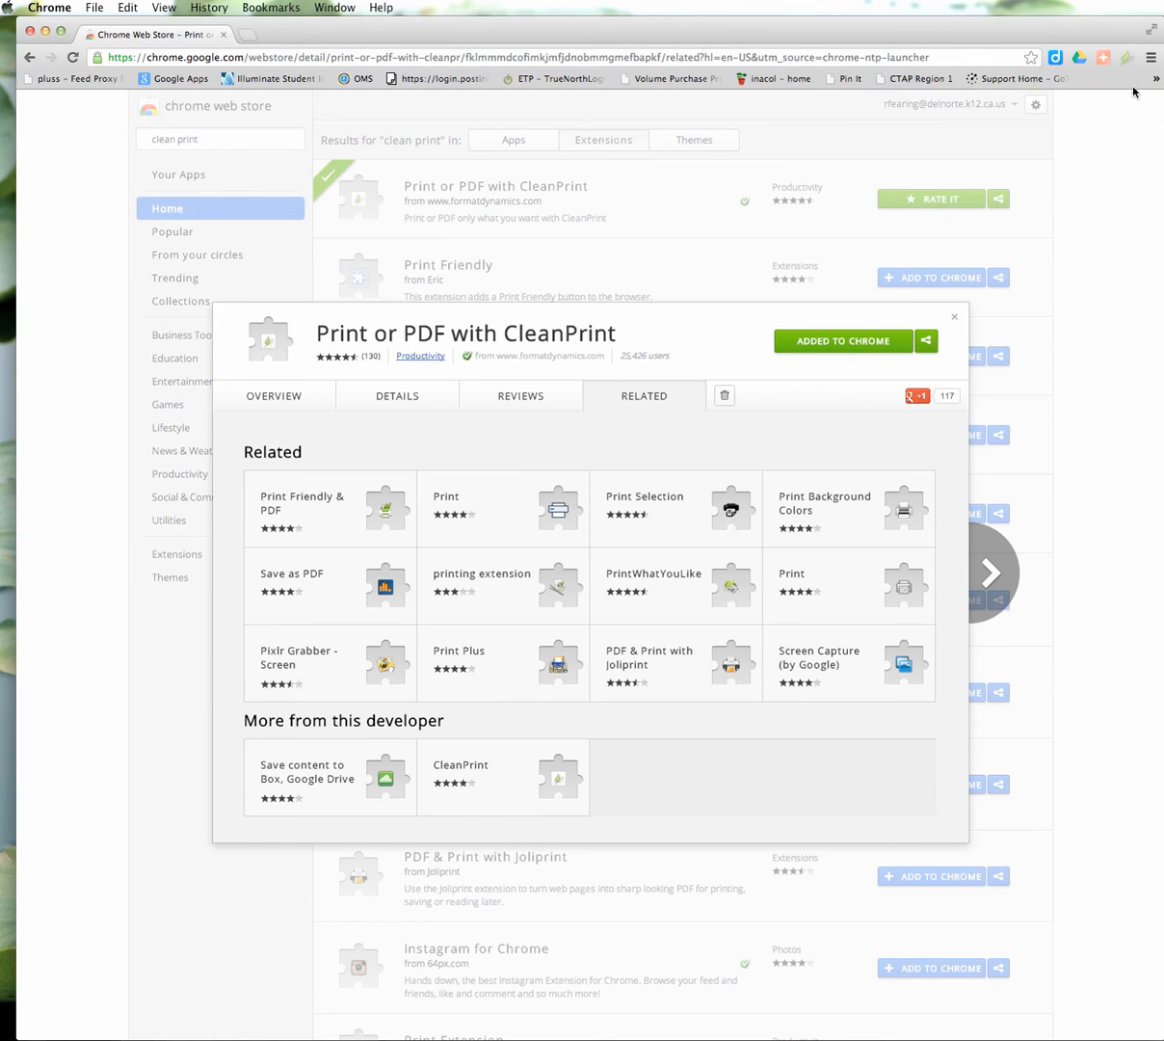
pyautogui.moveTo(955, 319)
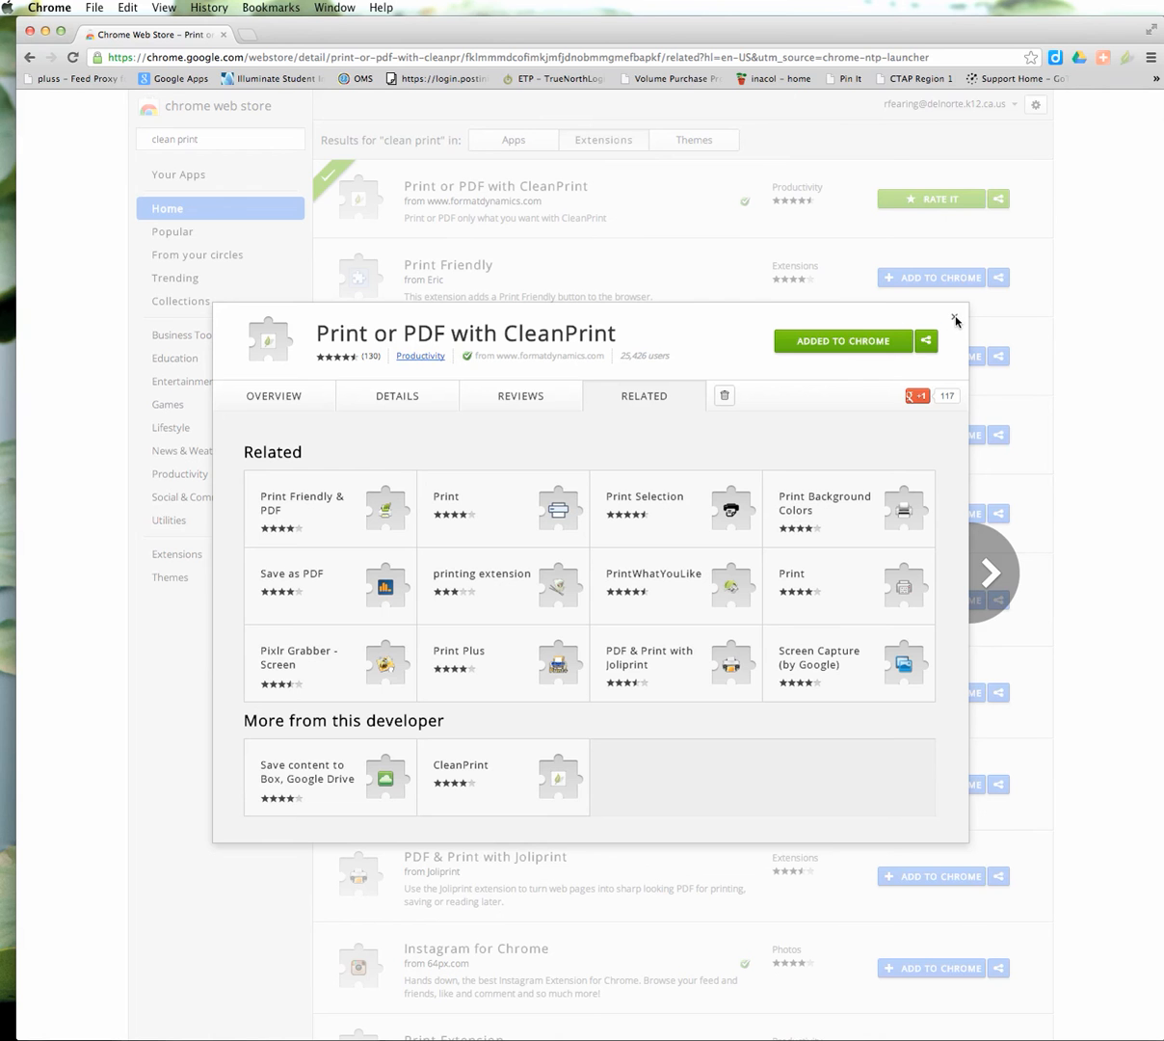
pyautogui.click(955, 320)
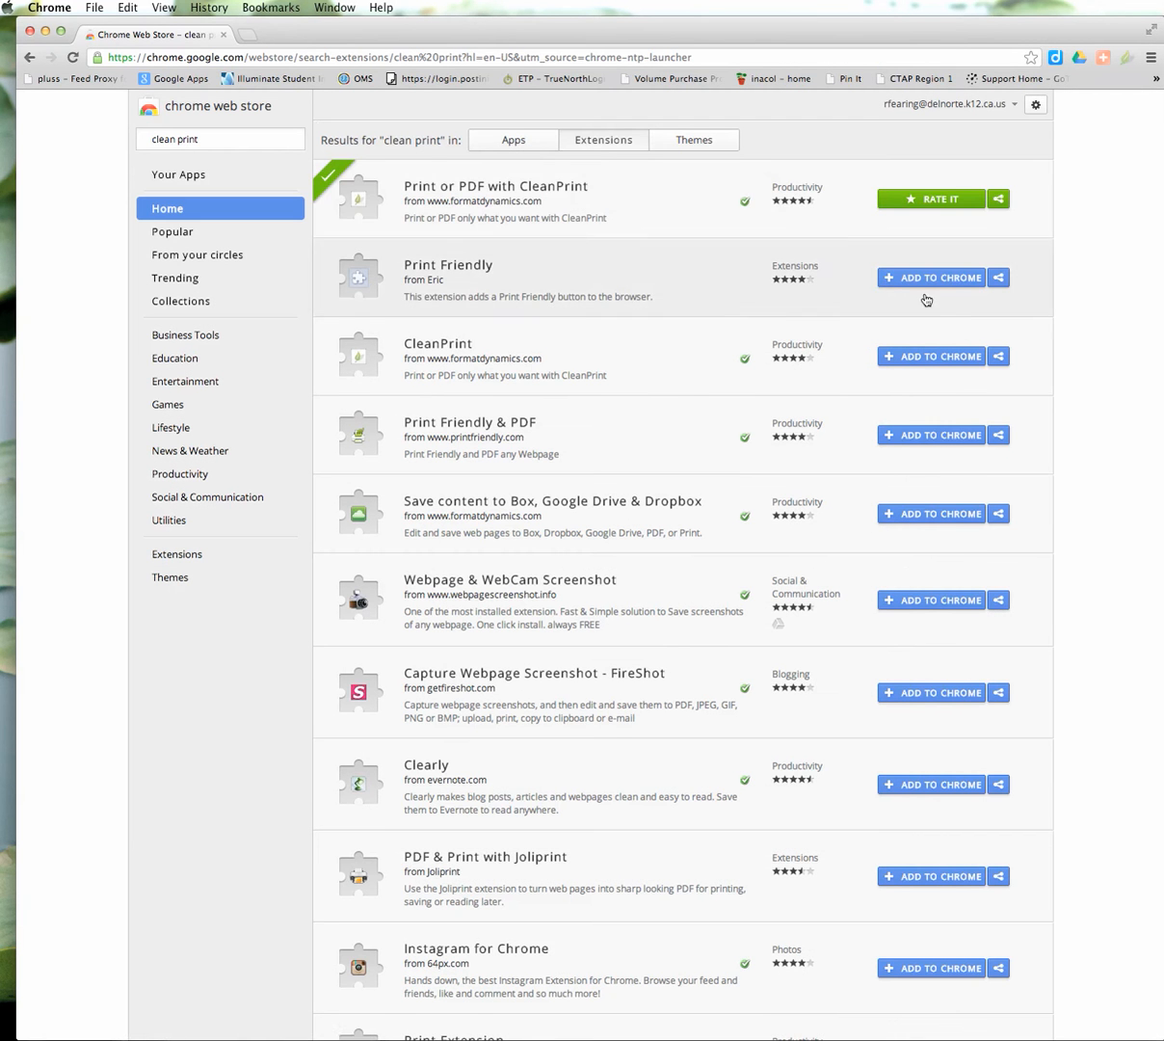
pyautogui.click(47, 9)
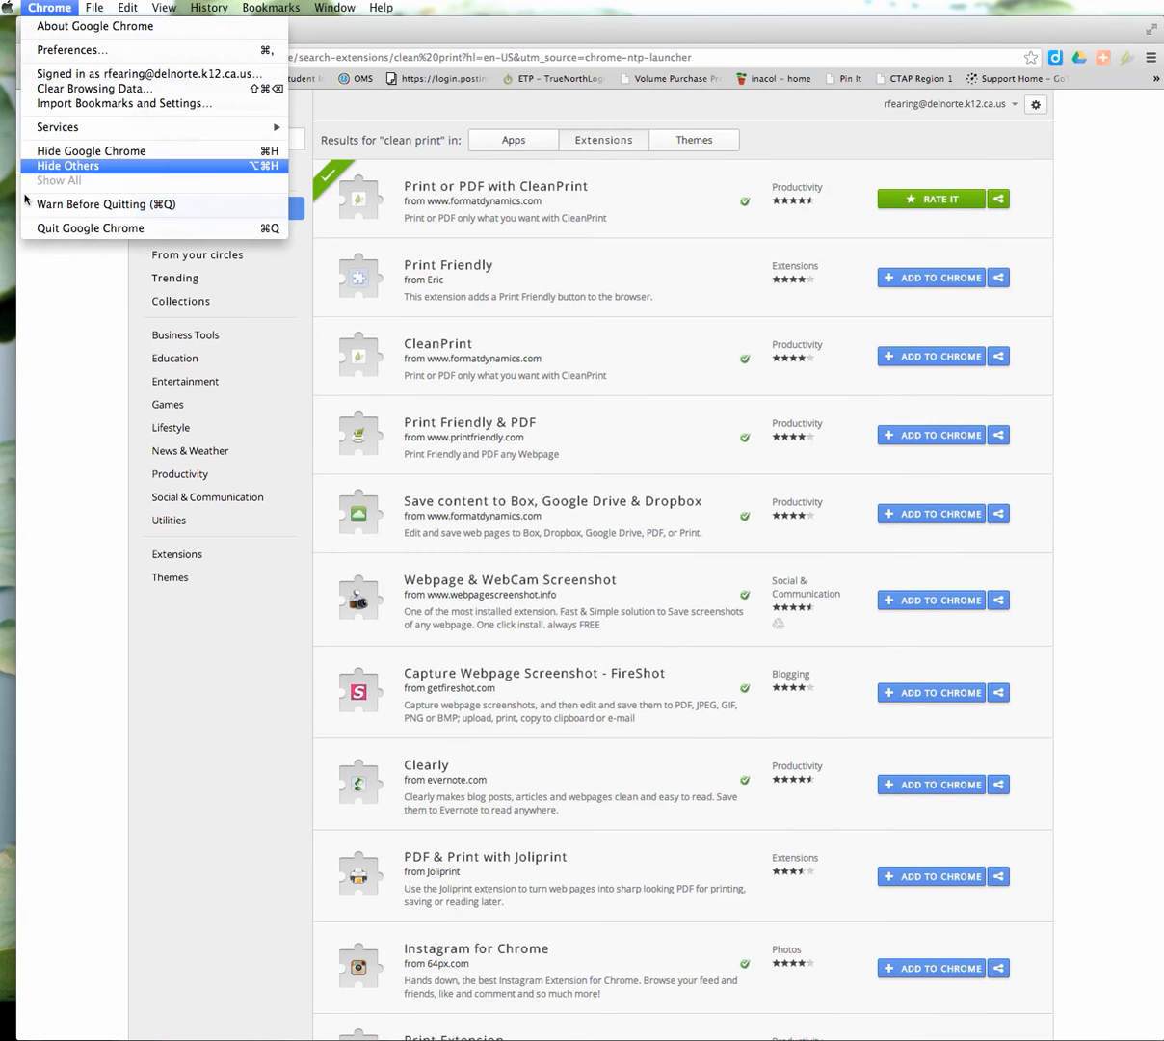
pyautogui.click(68, 165)
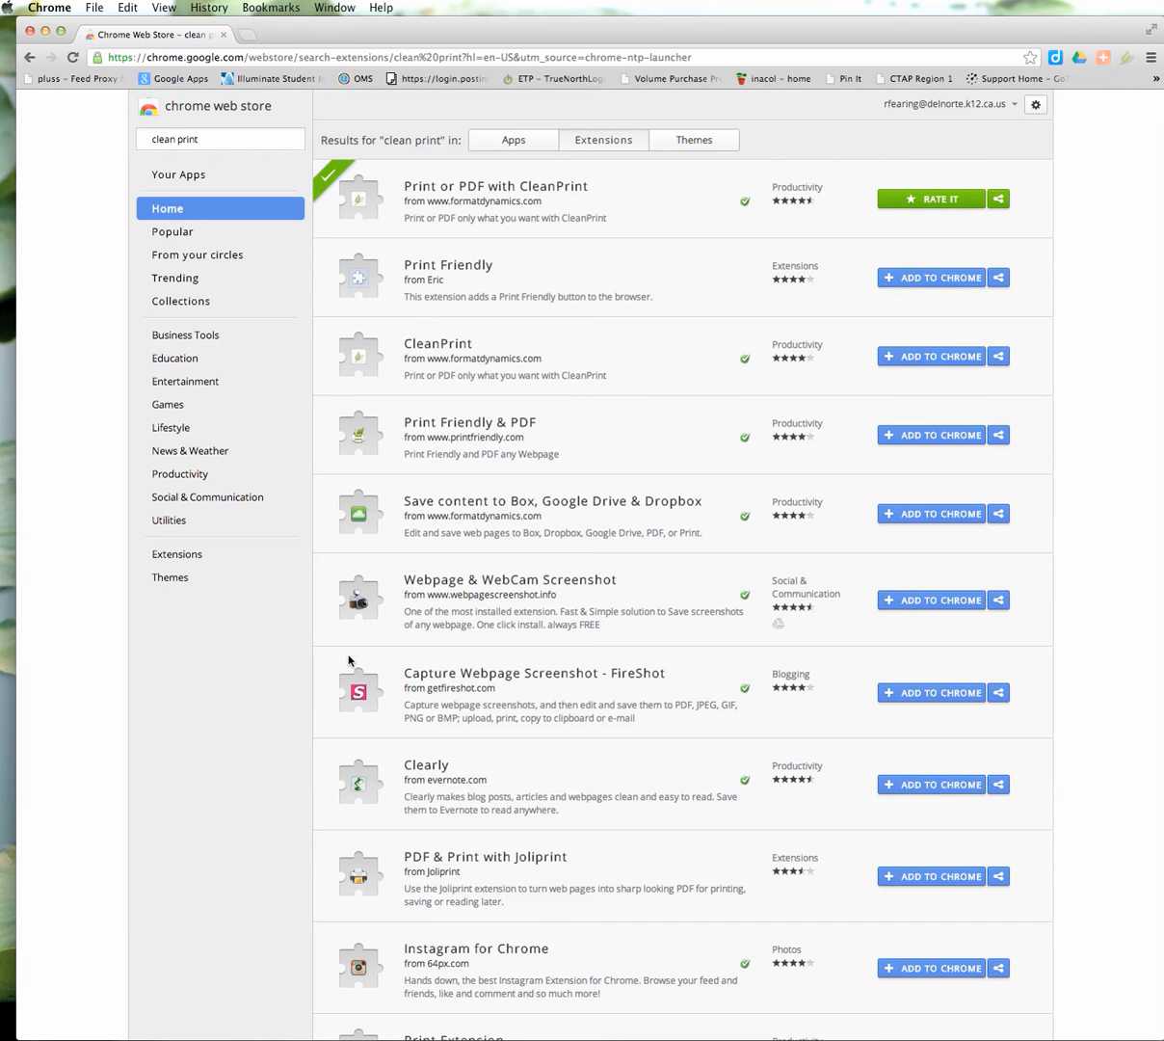
pyautogui.moveTo(344, 664)
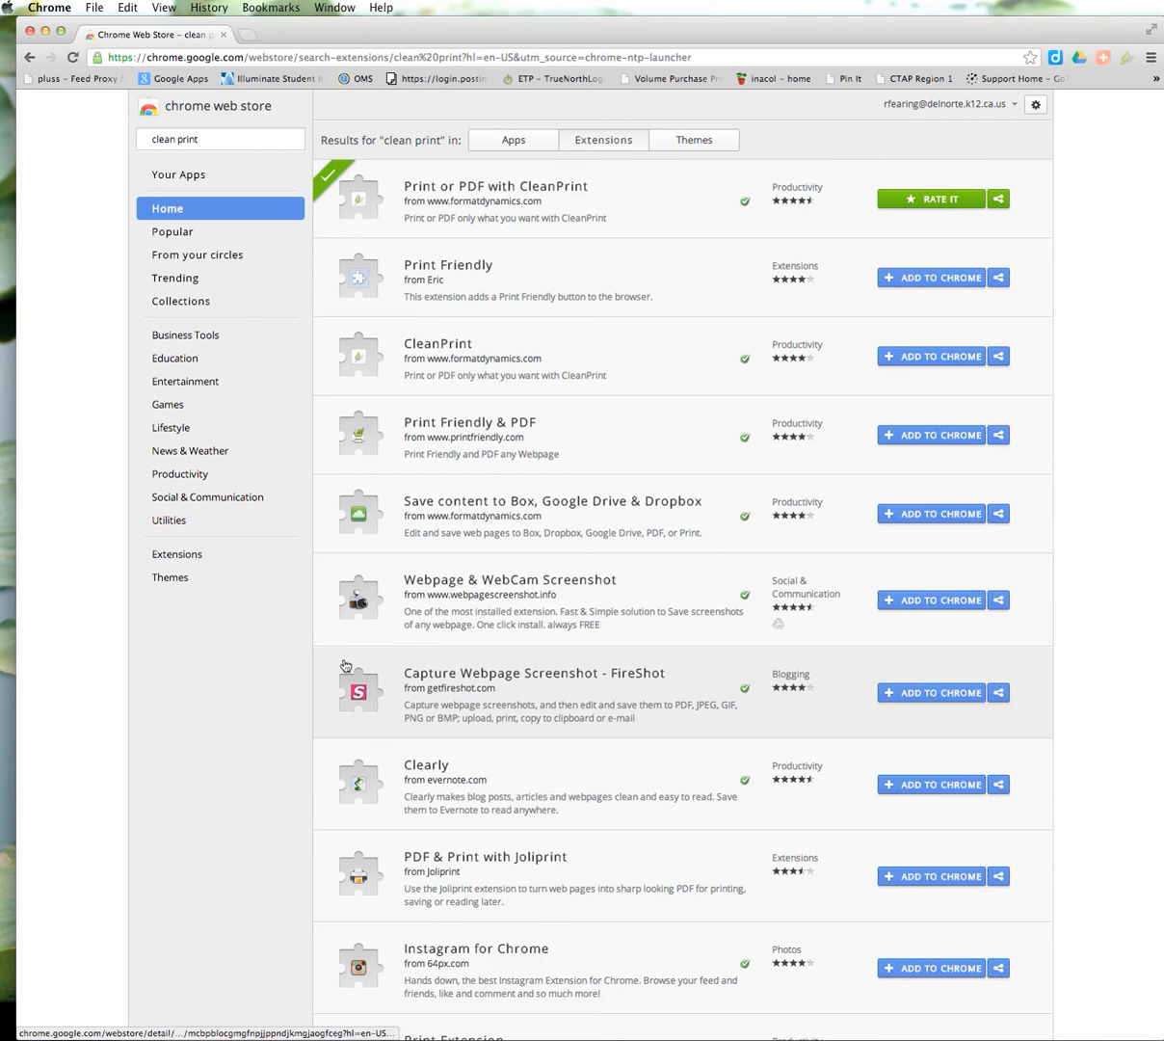
pyautogui.moveTo(319, 241)
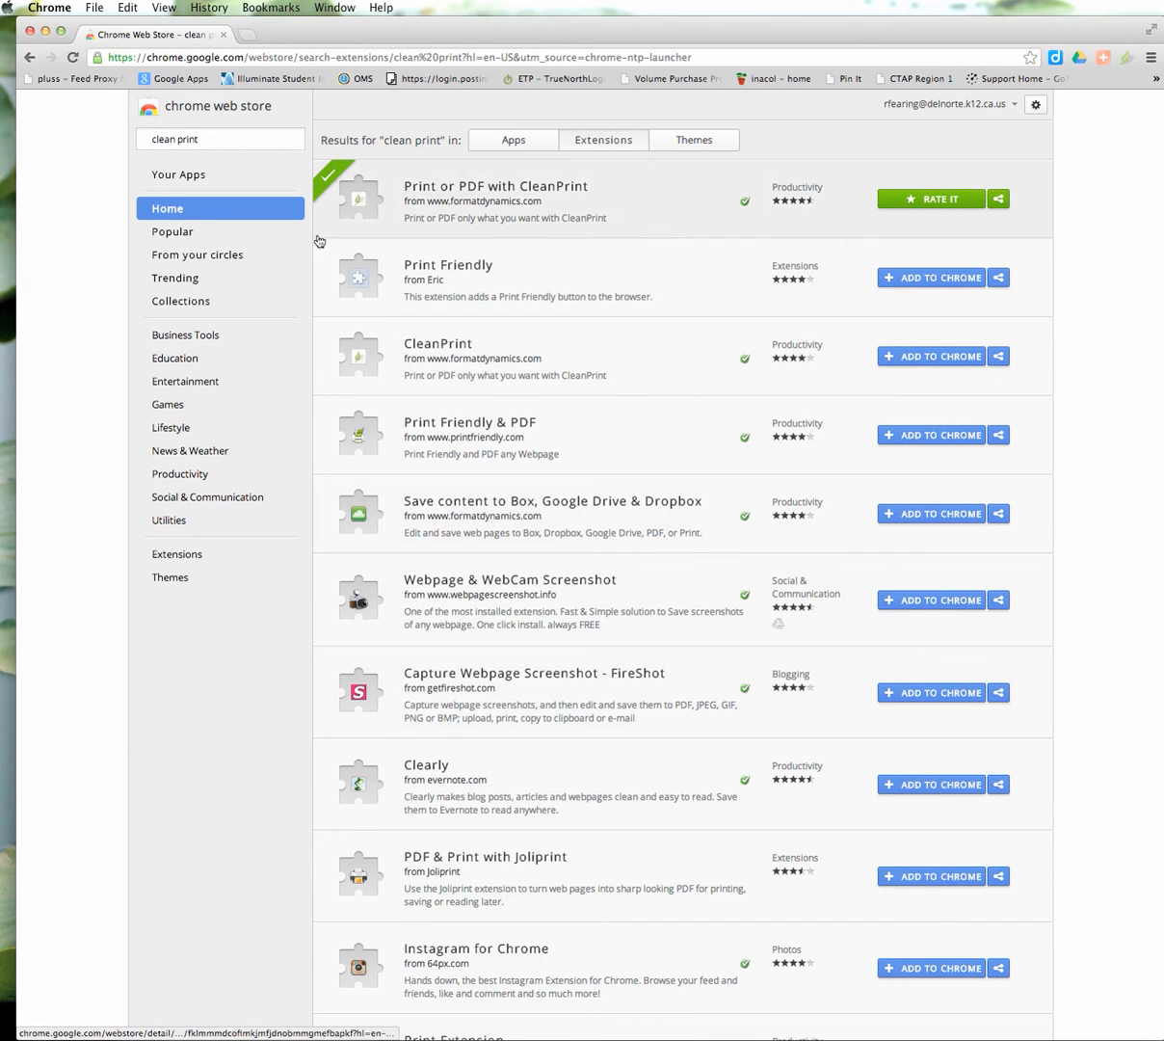
pyautogui.click(274, 57)
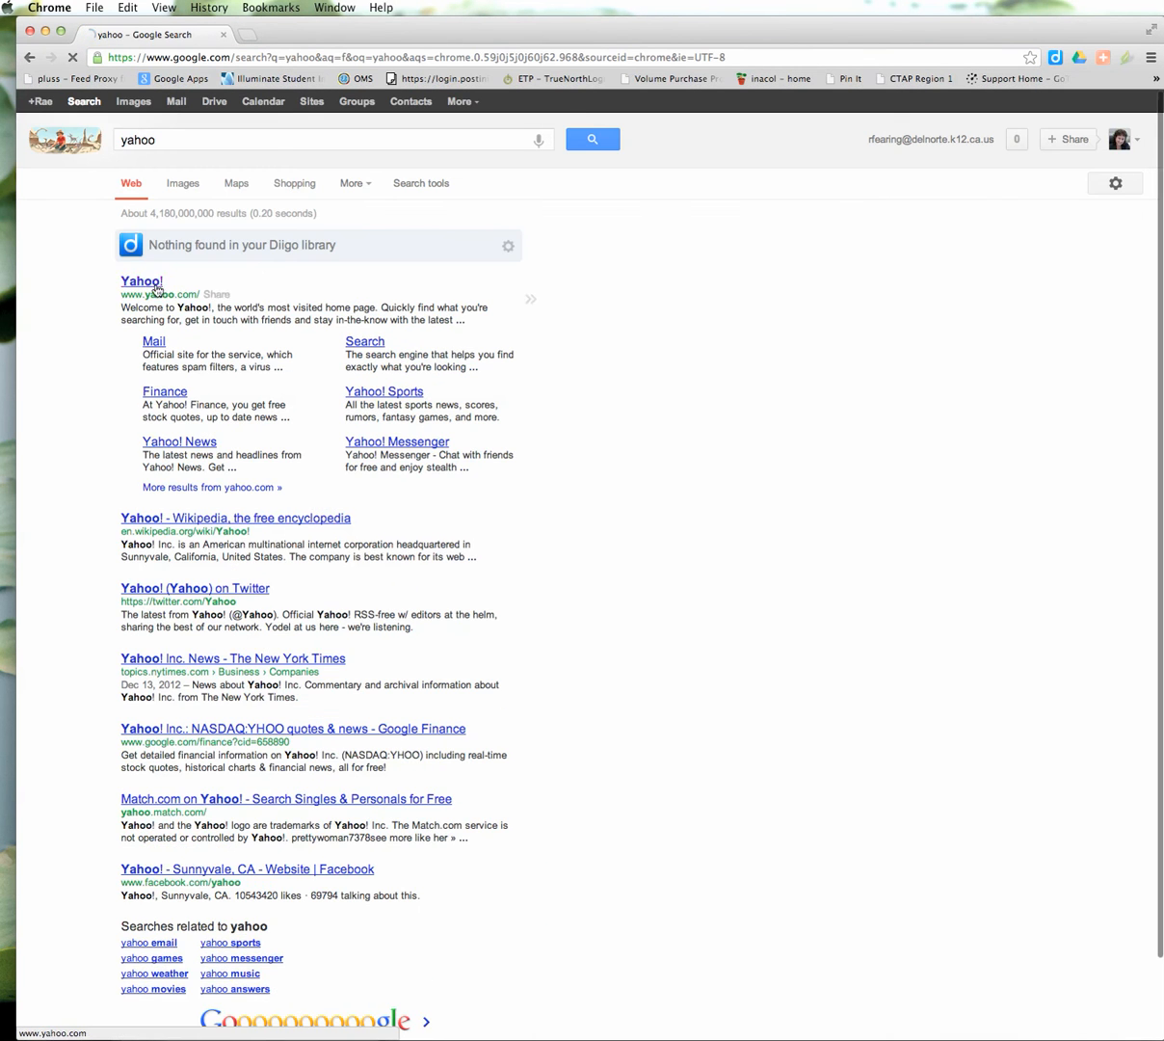
# Go to Yahoo! and open the 'American Crossroads targets Ashley Judd' news article
pyautogui.click(140, 281)
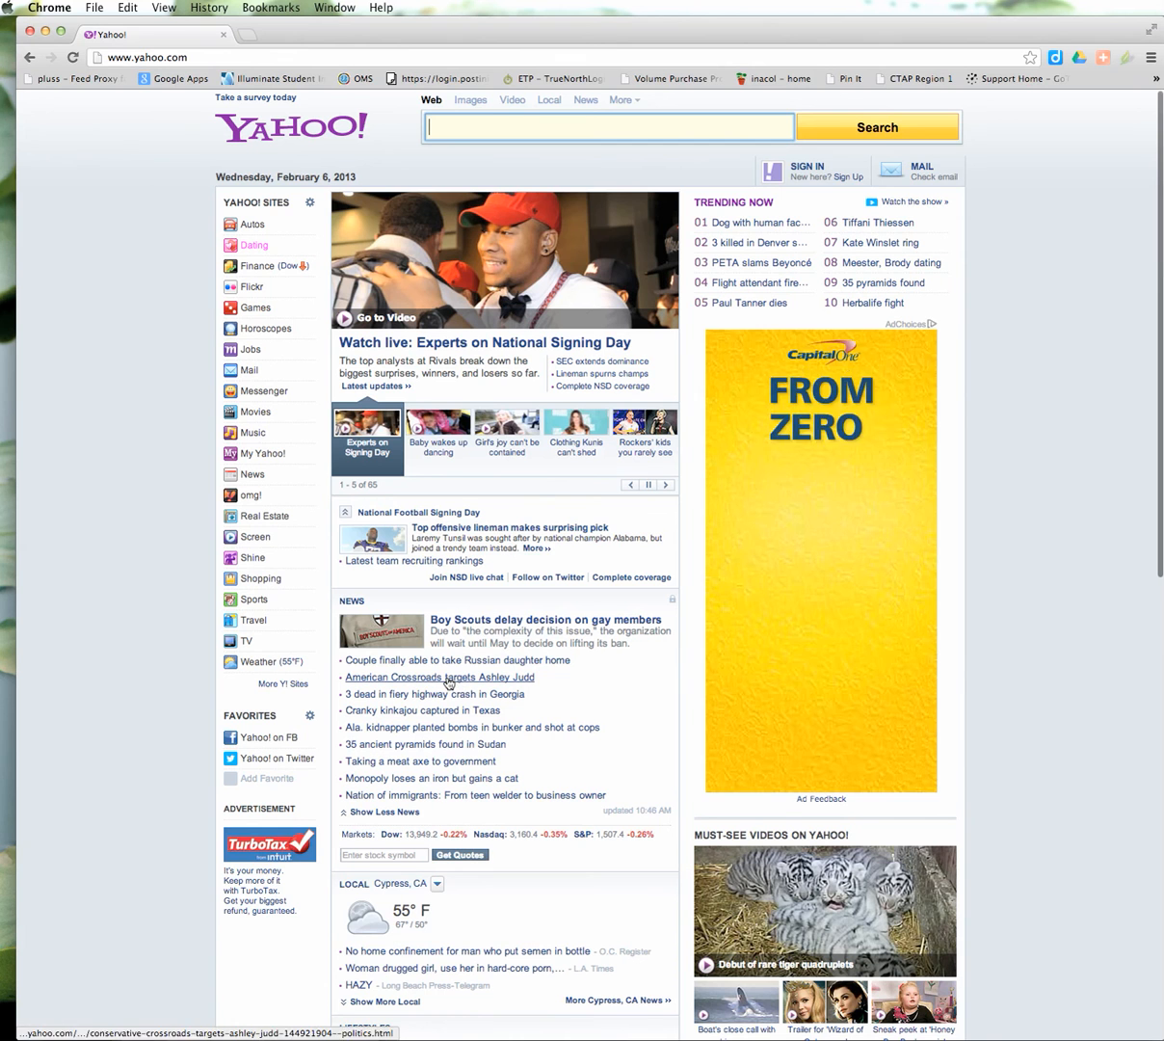
pyautogui.click(440, 676)
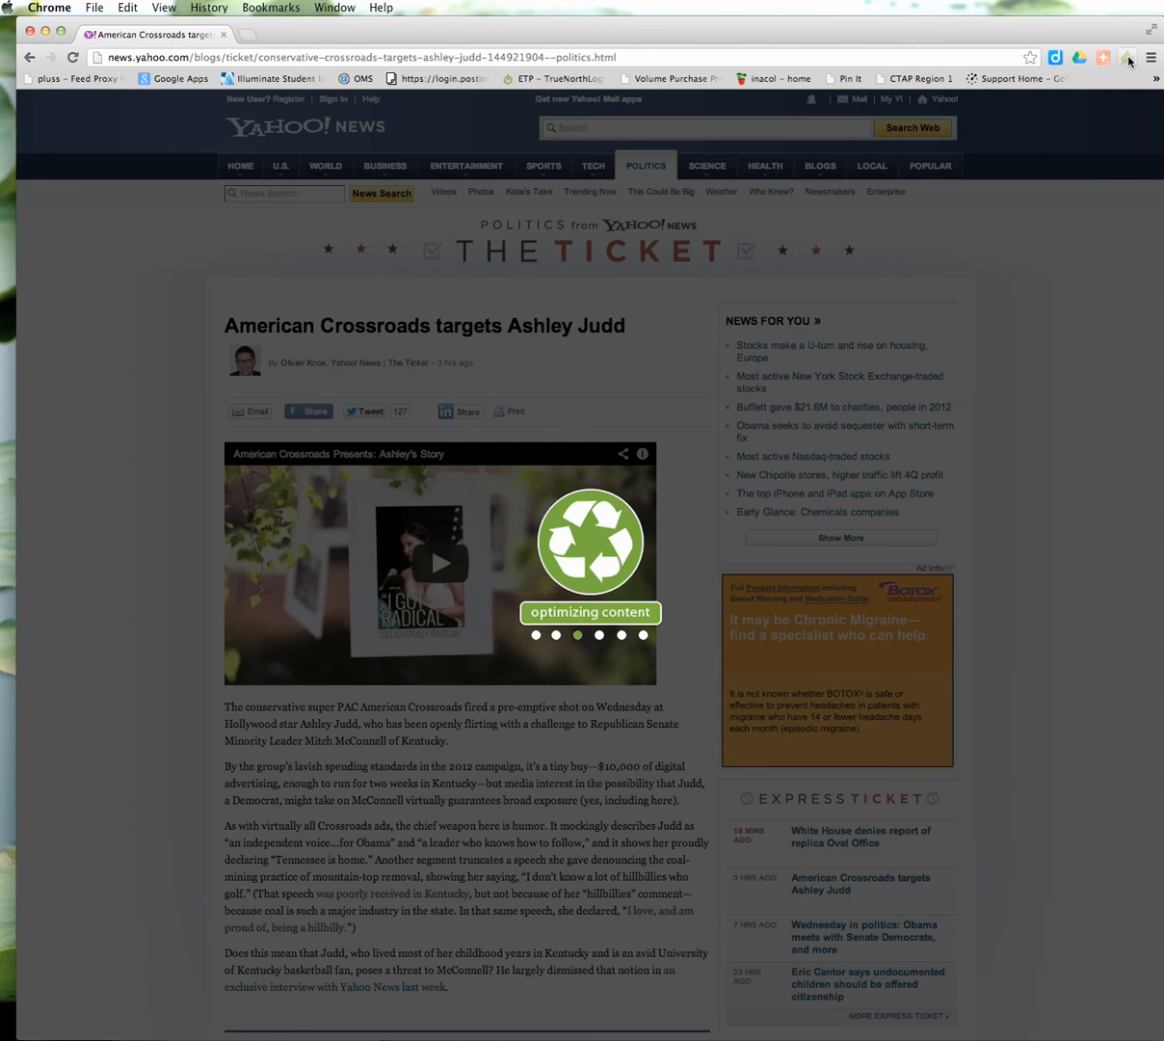
# Launch CleanPrint on the Ashley Judd article to get a text-only print preview
pyautogui.click(1126, 57)
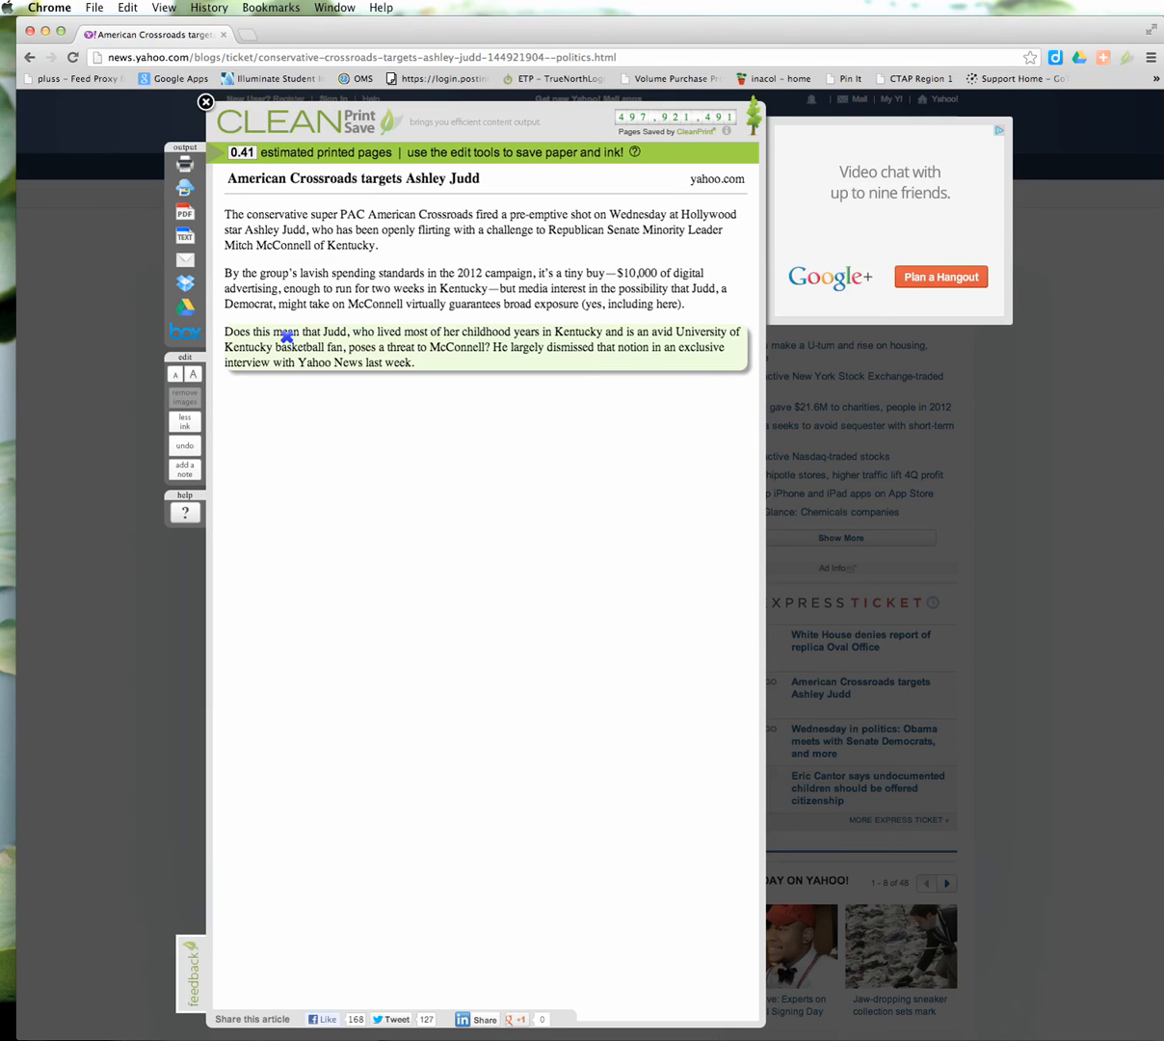
pyautogui.moveTo(306, 351)
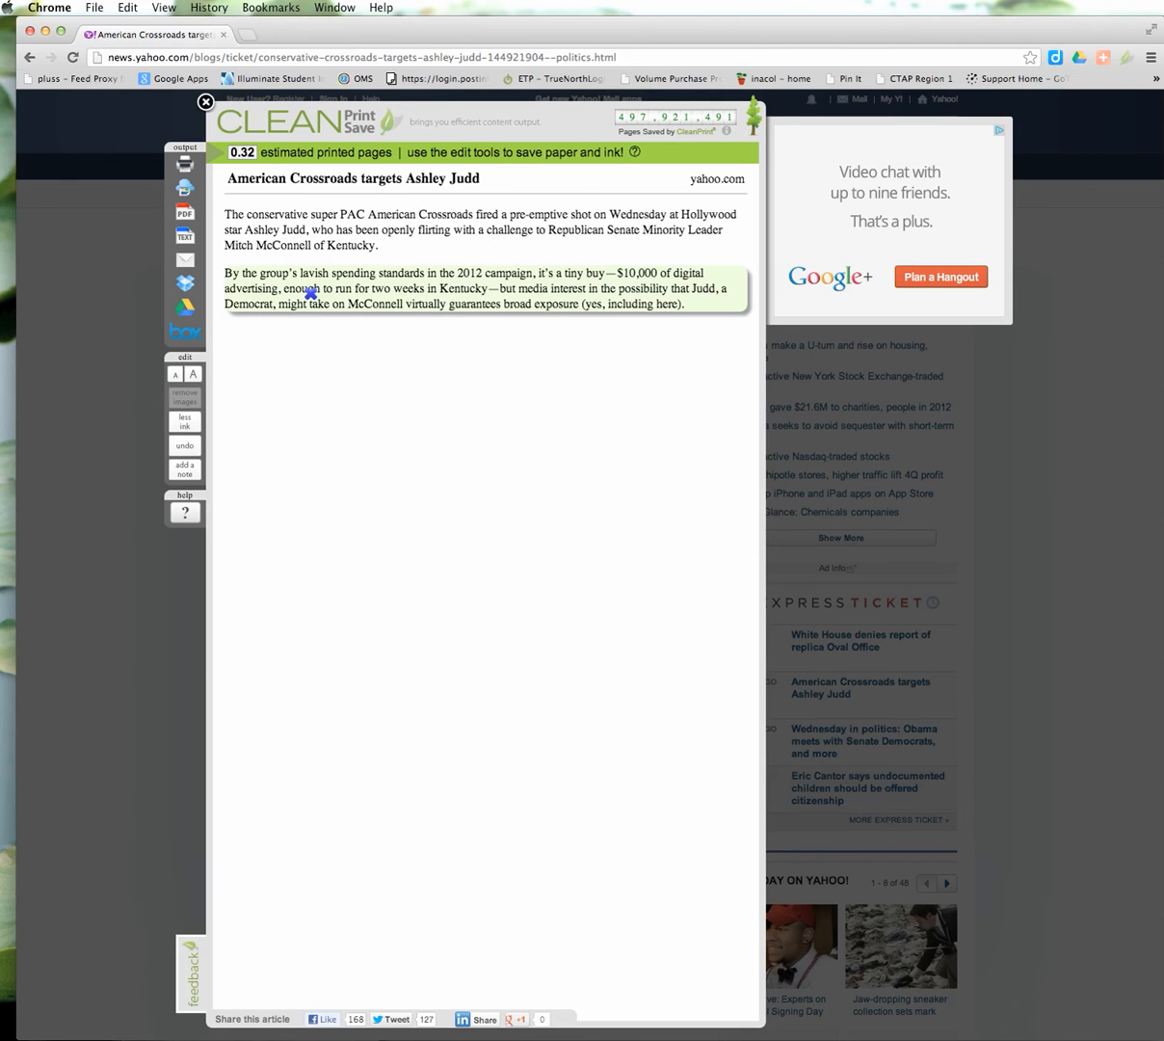
# Undo the paragraph removals until all four paragraphs return, at 0.59 estimated pages
pyautogui.click(184, 446)
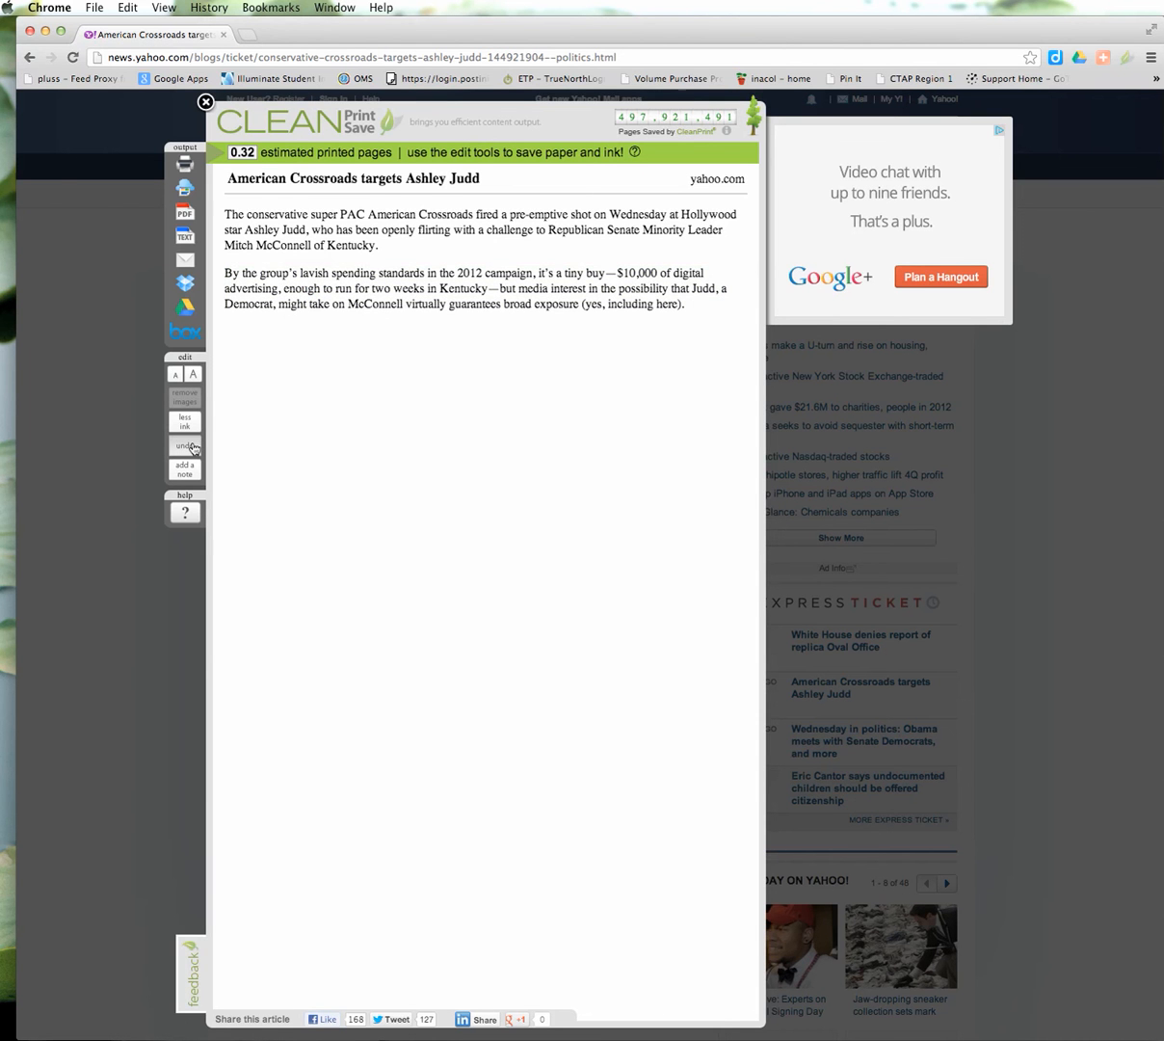
pyautogui.click(184, 445)
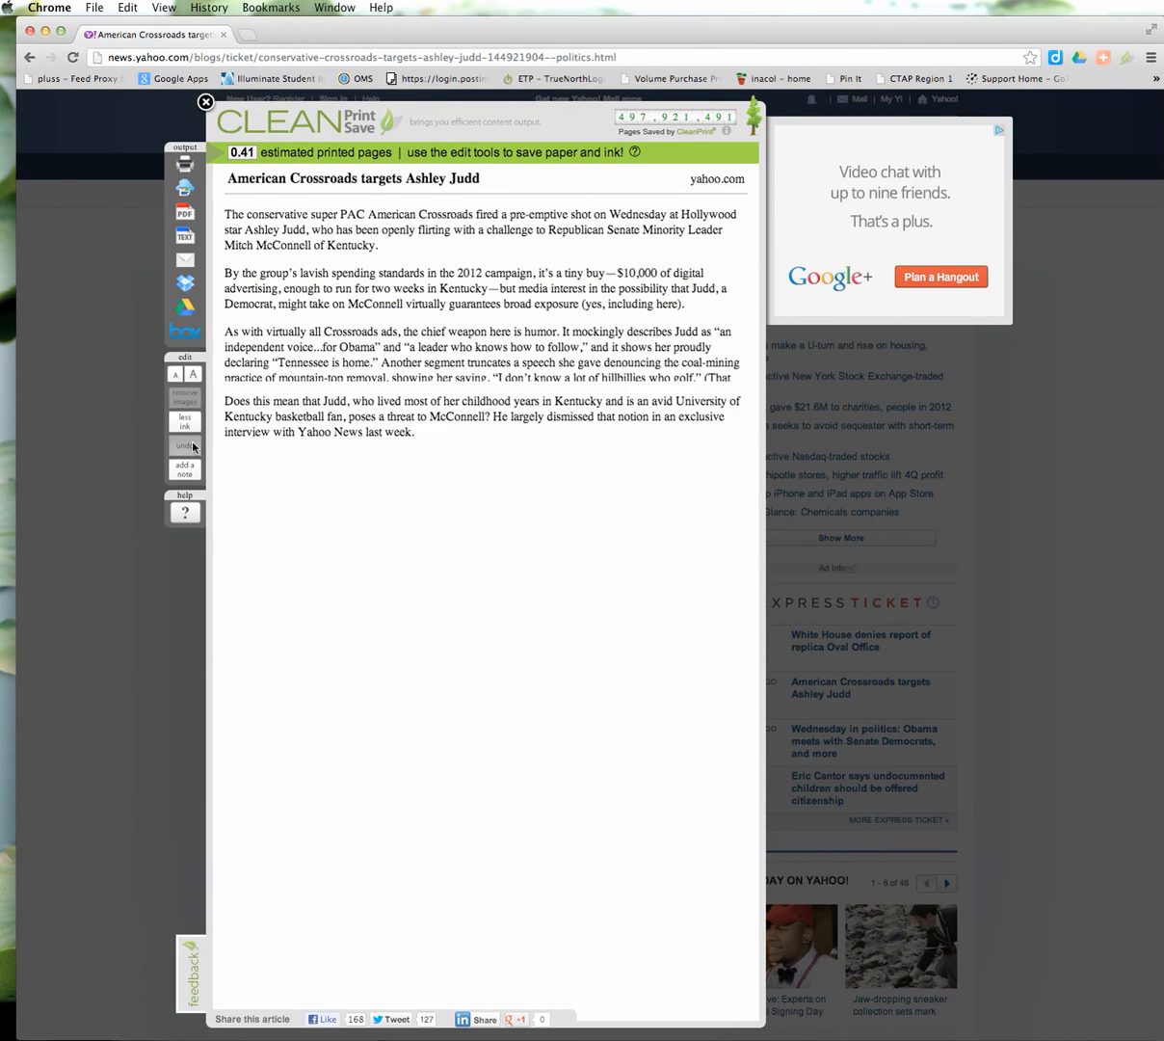
pyautogui.click(184, 445)
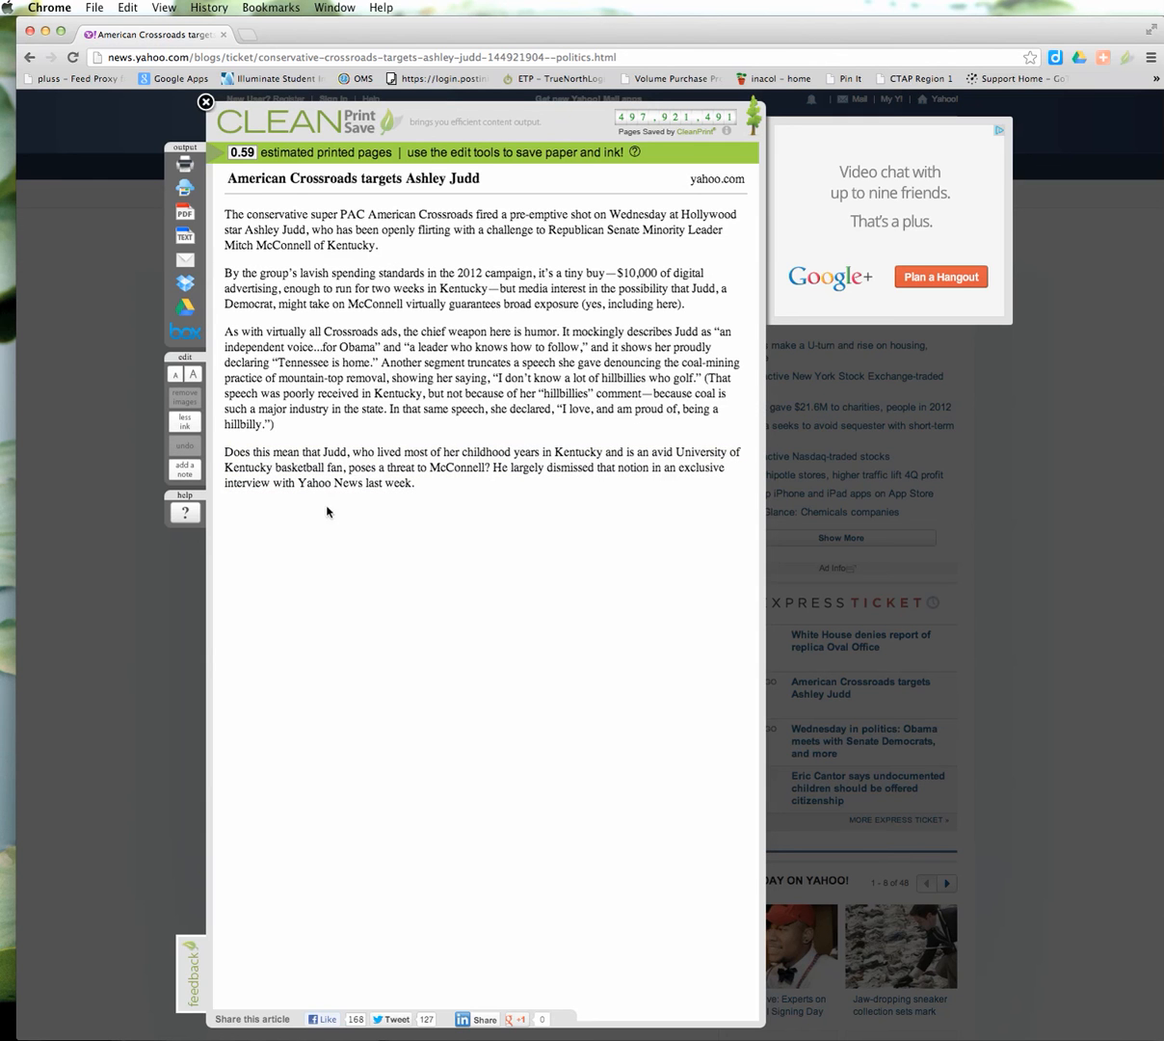
pyautogui.moveTo(297, 512)
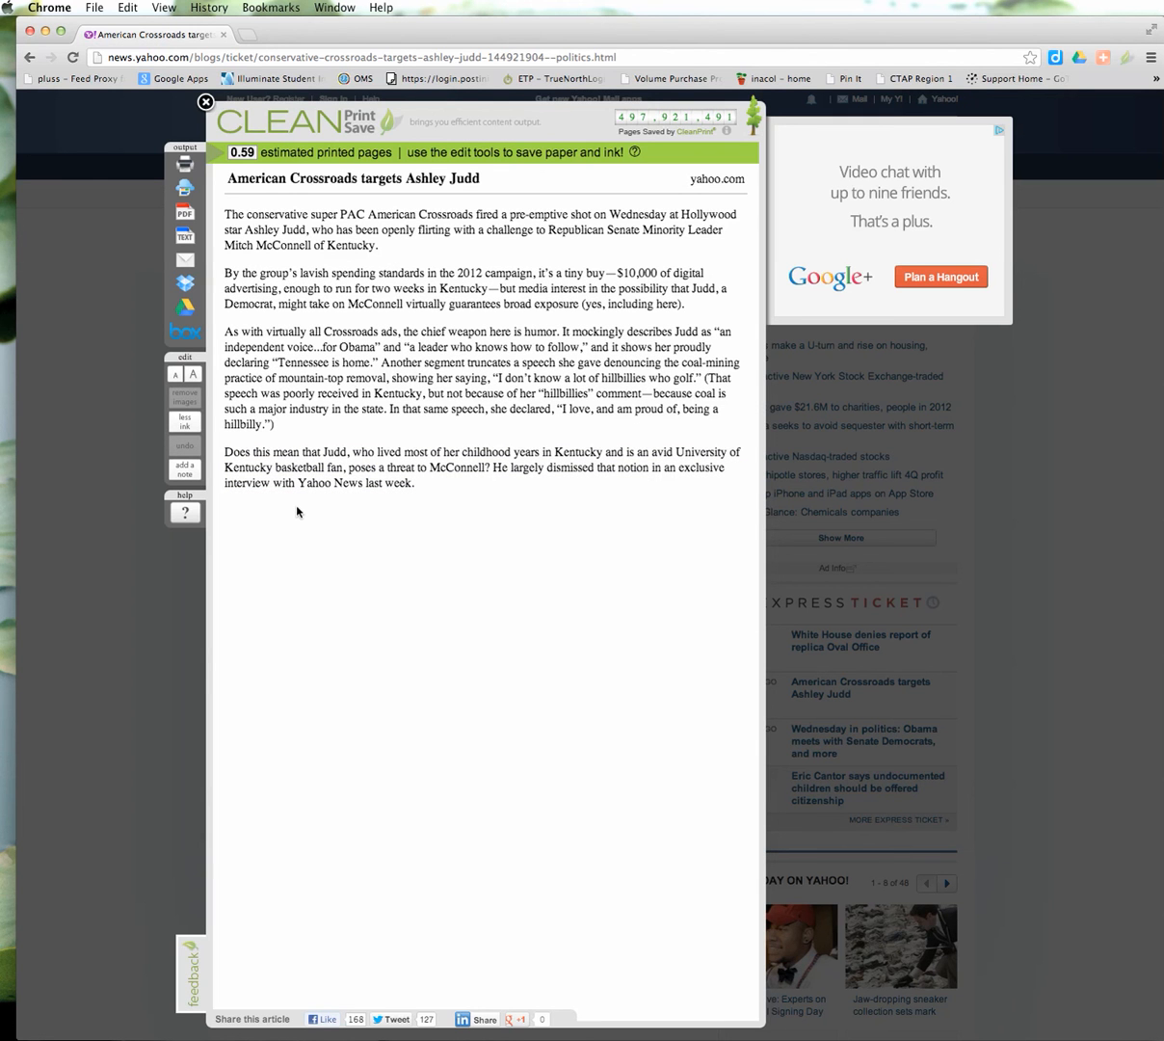
pyautogui.moveTo(284, 326)
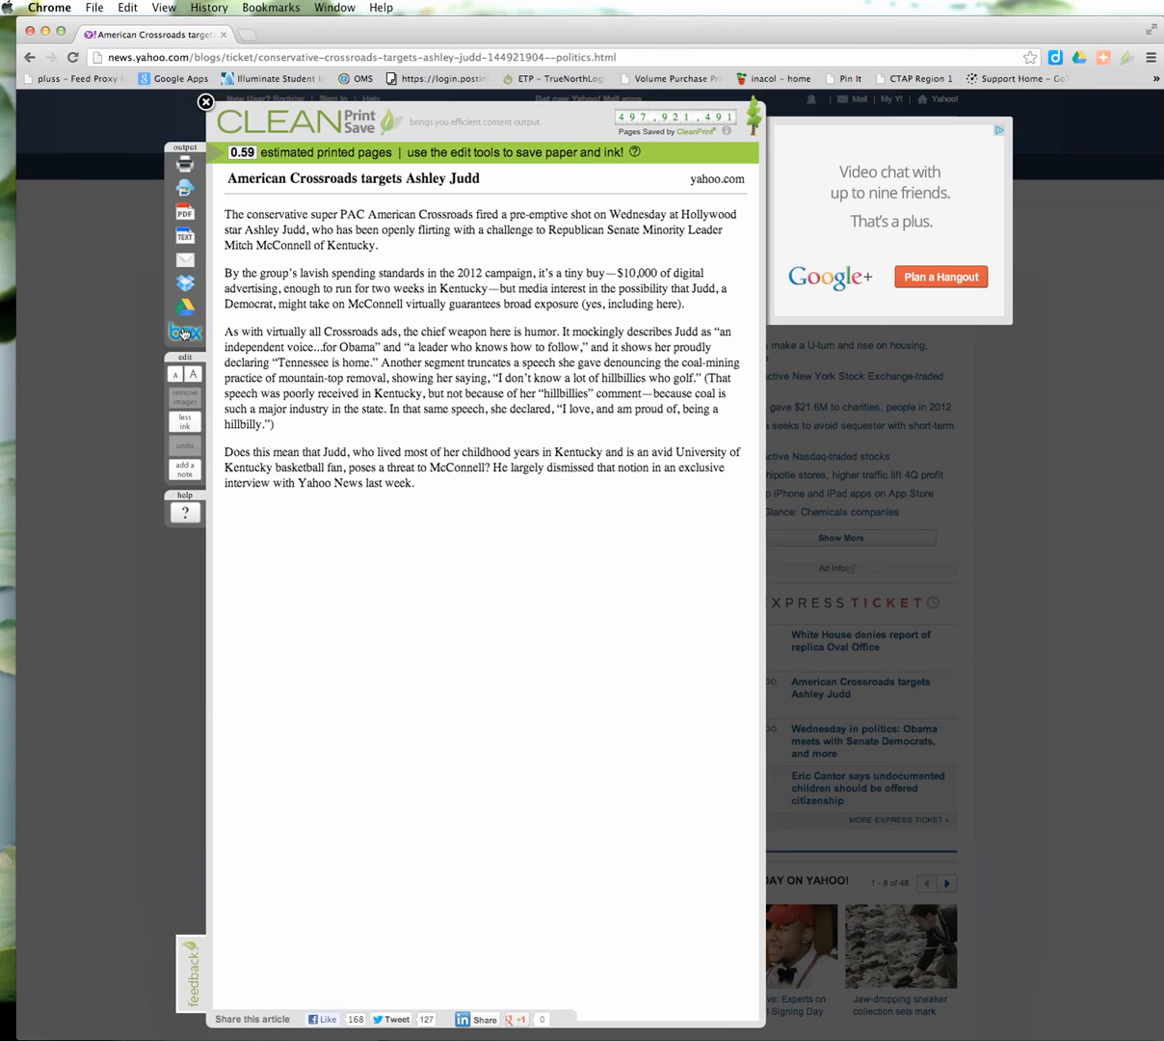
pyautogui.moveTo(184, 333)
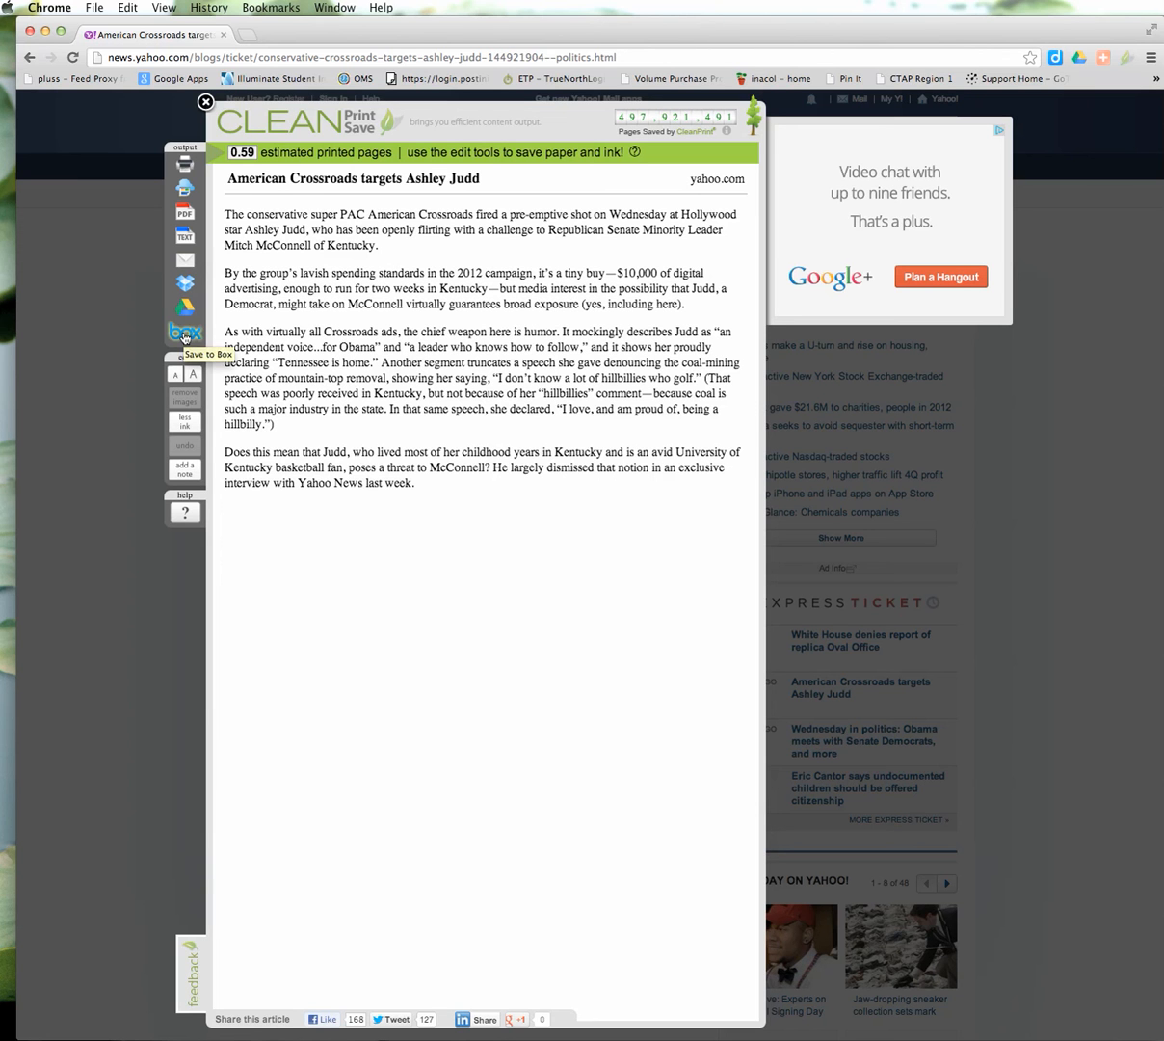